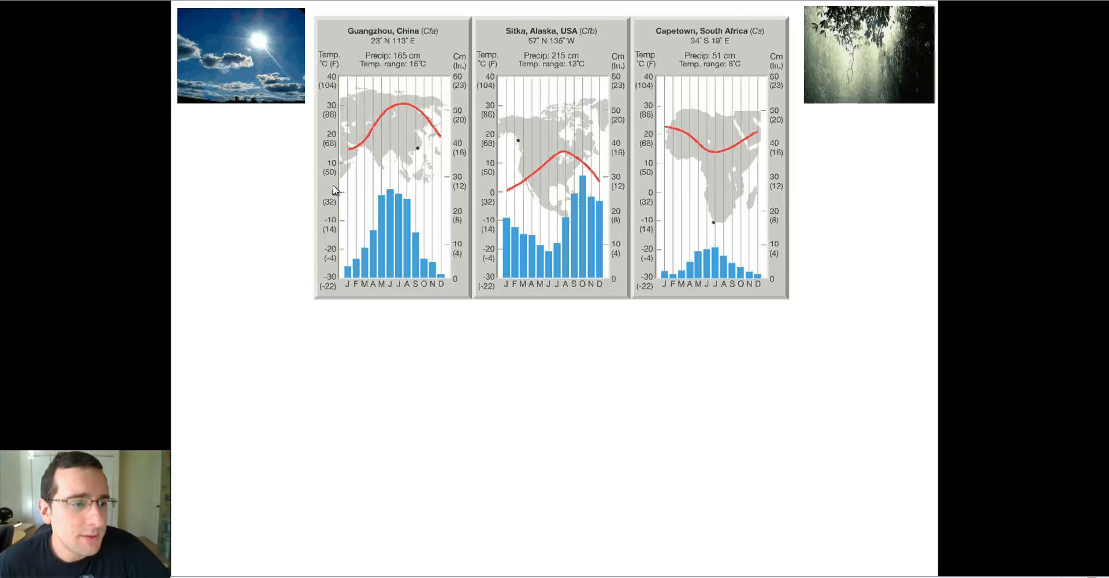
mouse_move(356, 157)
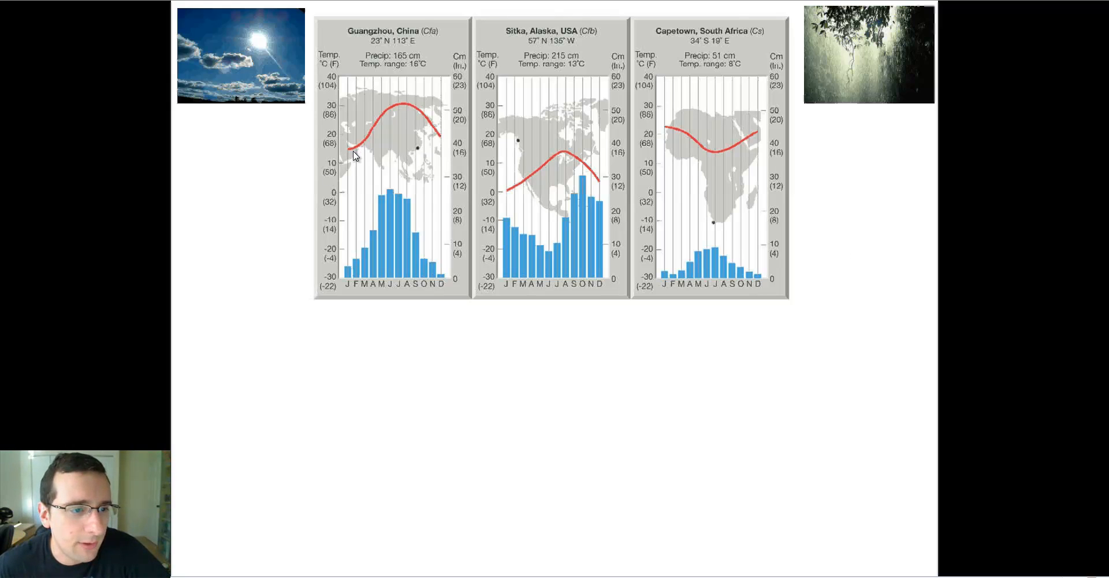
mouse_move(395, 114)
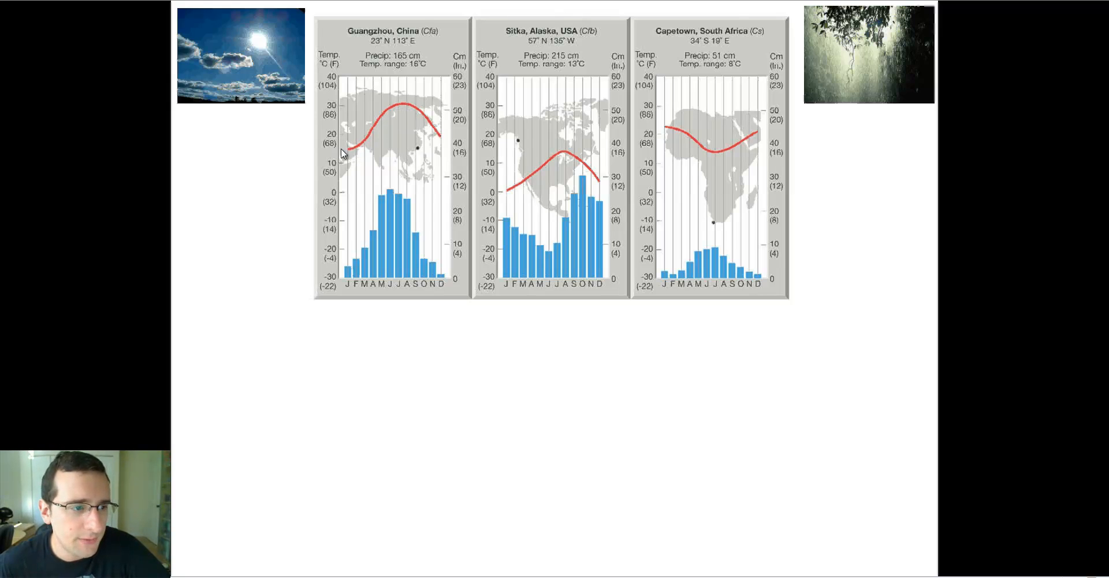
mouse_move(447, 92)
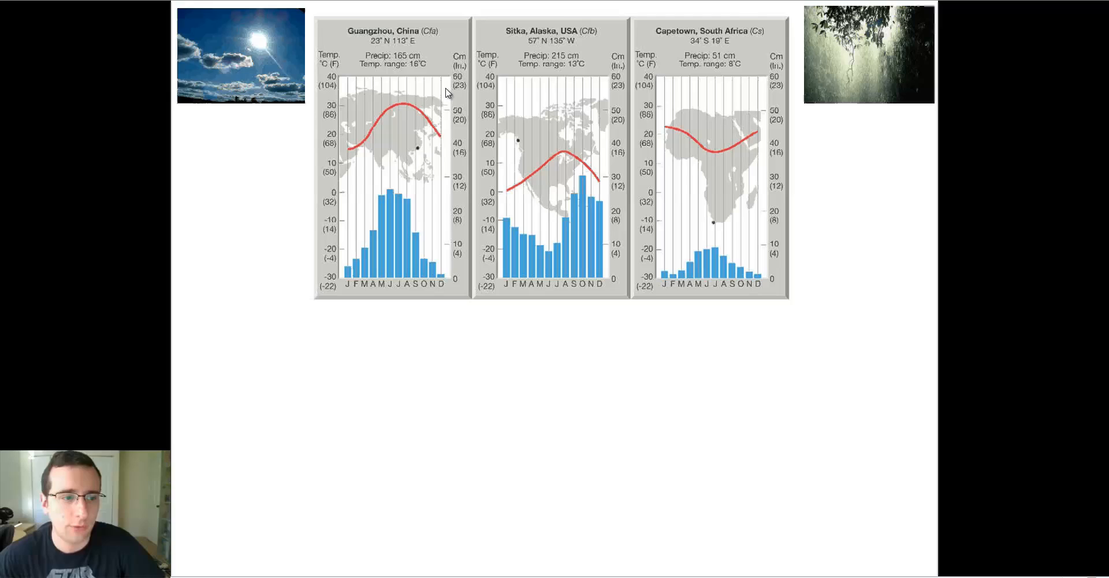
mouse_move(337, 151)
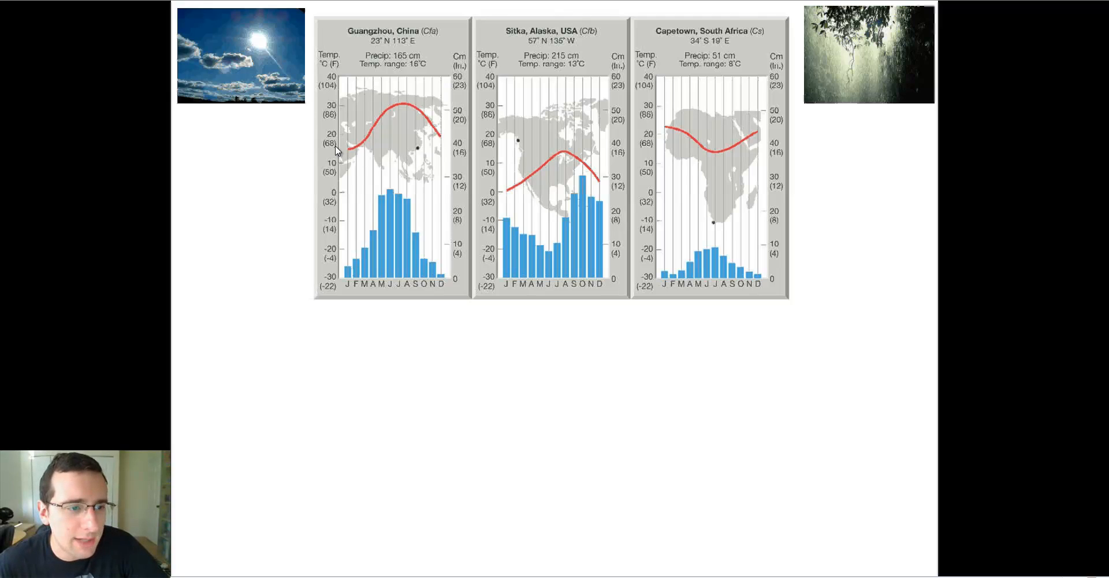
mouse_move(435, 126)
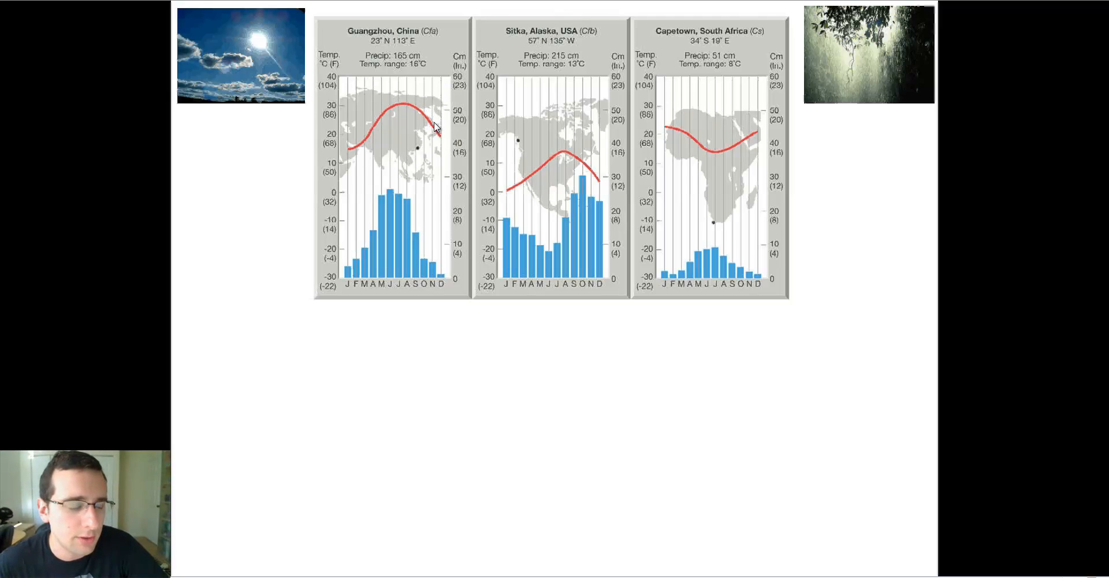
mouse_move(377, 236)
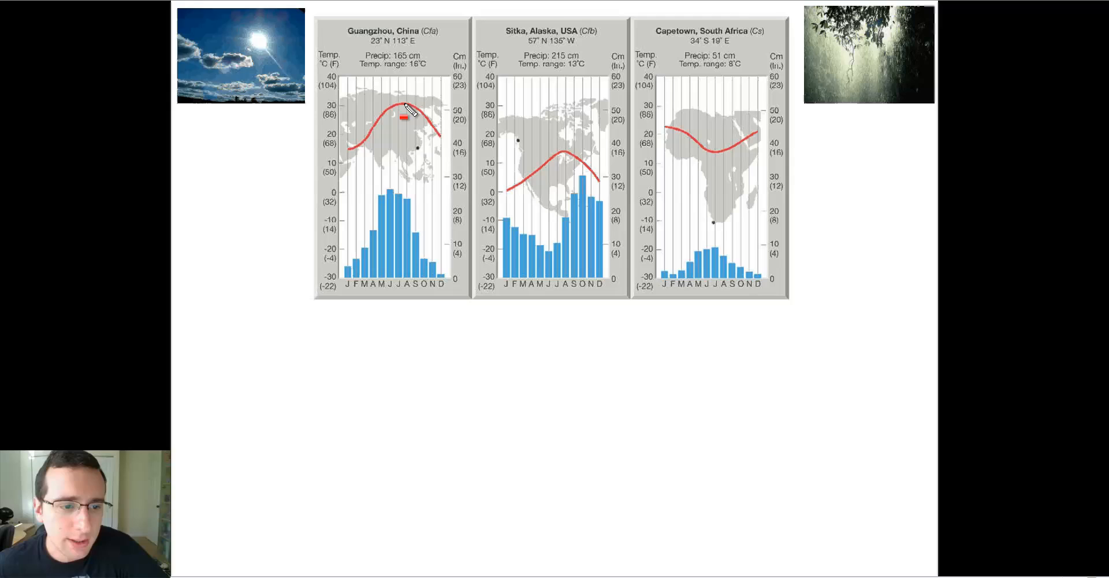
mouse_move(562, 38)
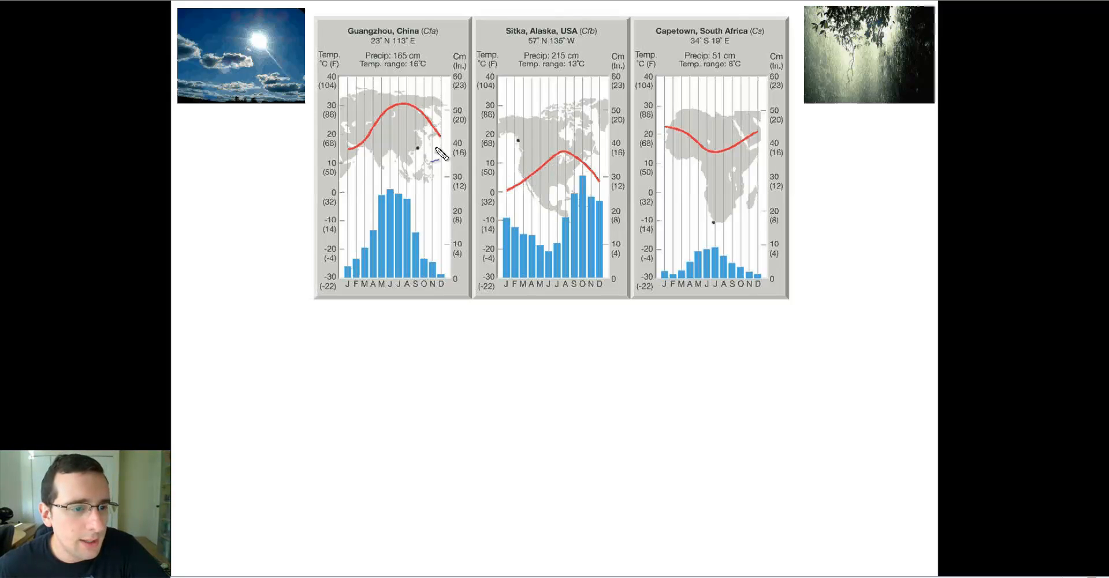
mouse_move(502, 138)
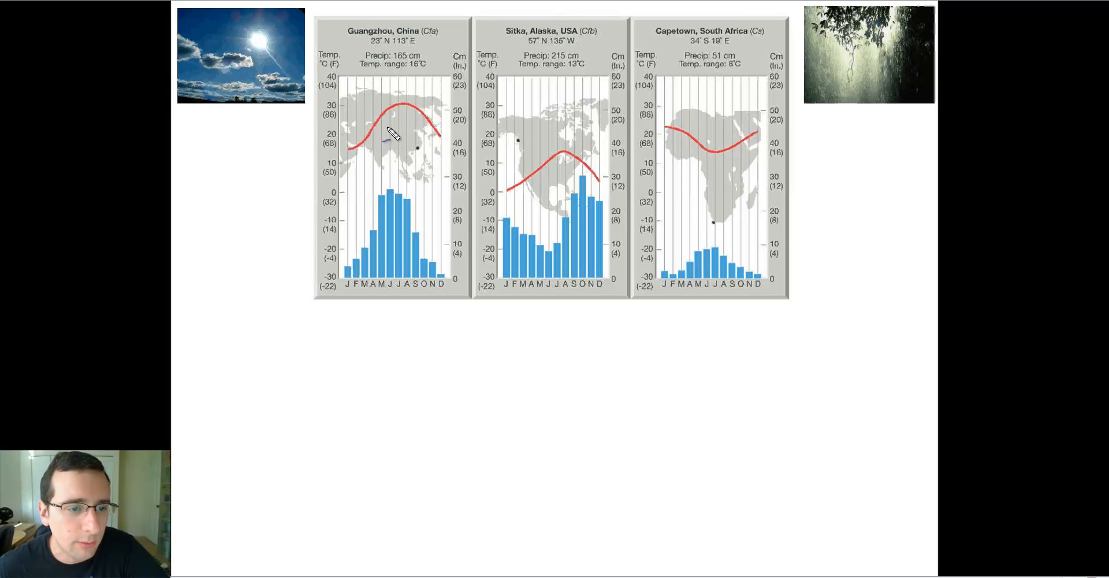
mouse_move(516, 142)
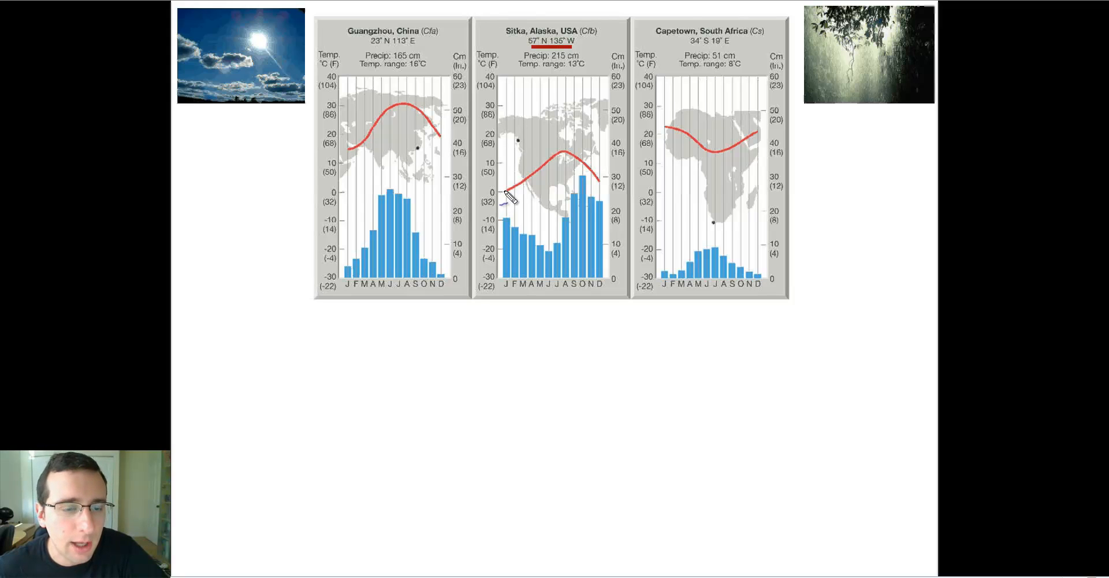
mouse_move(477, 205)
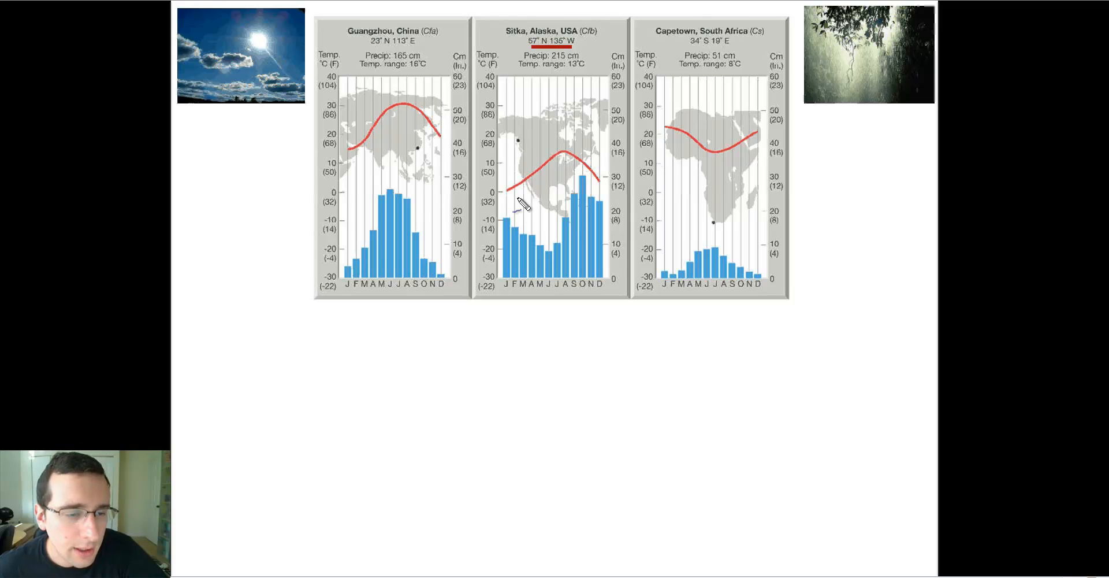
mouse_move(495, 170)
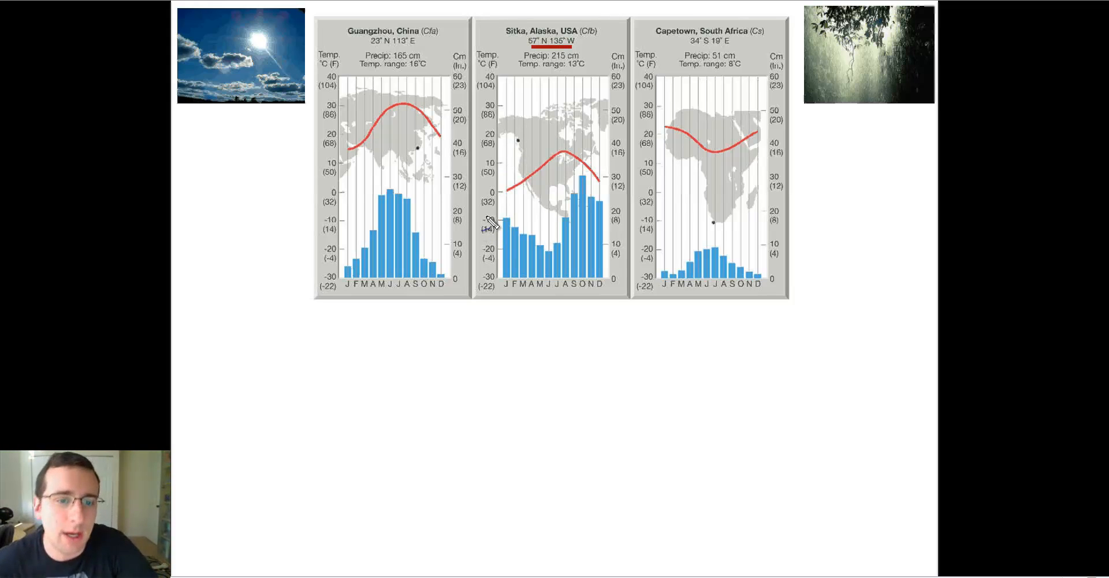
mouse_move(661, 142)
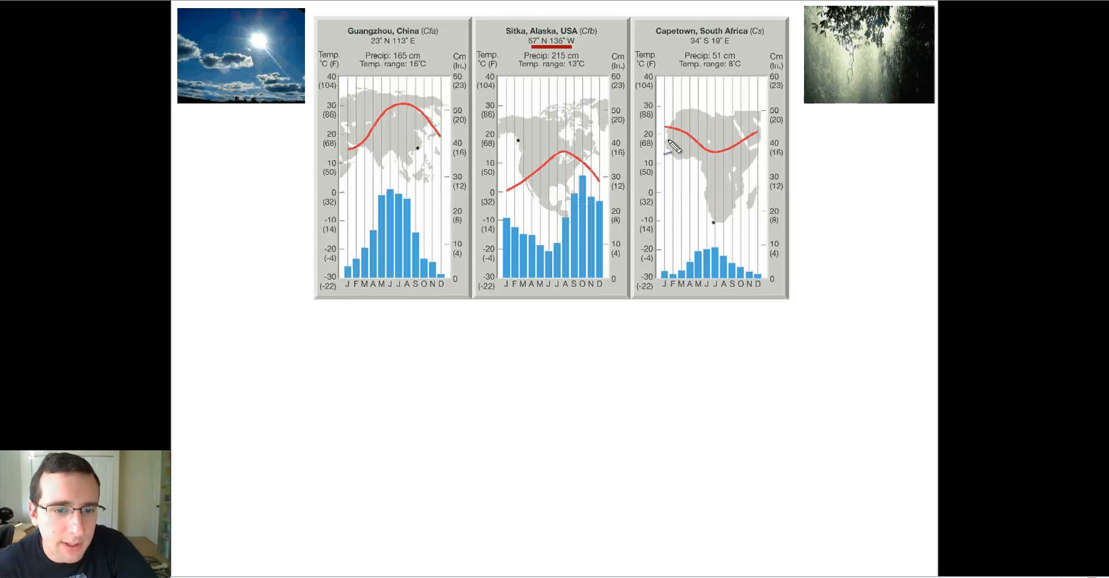
mouse_move(757, 149)
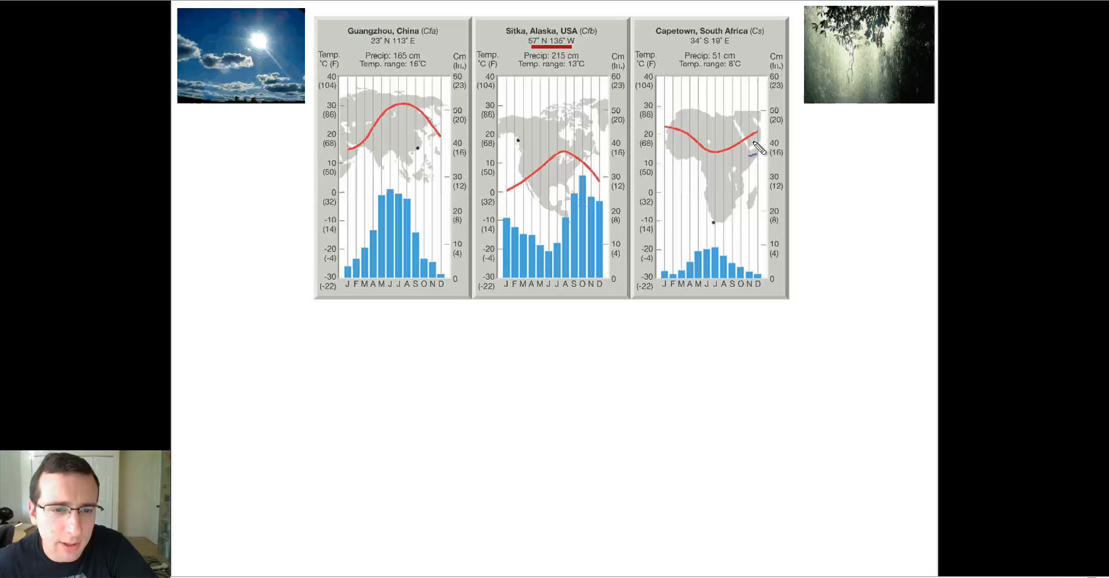
mouse_move(781, 142)
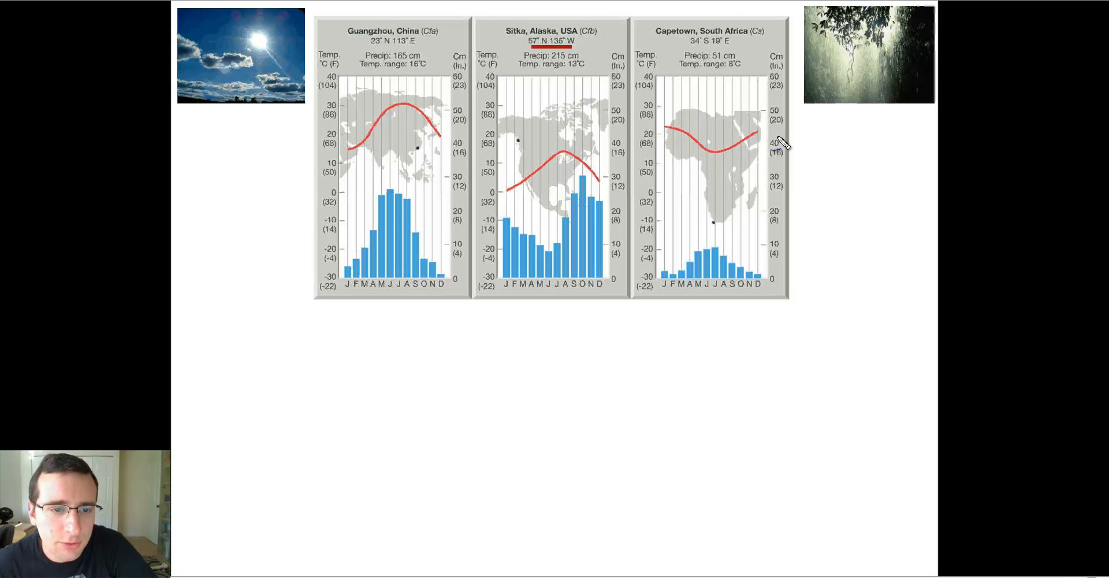
mouse_move(661, 130)
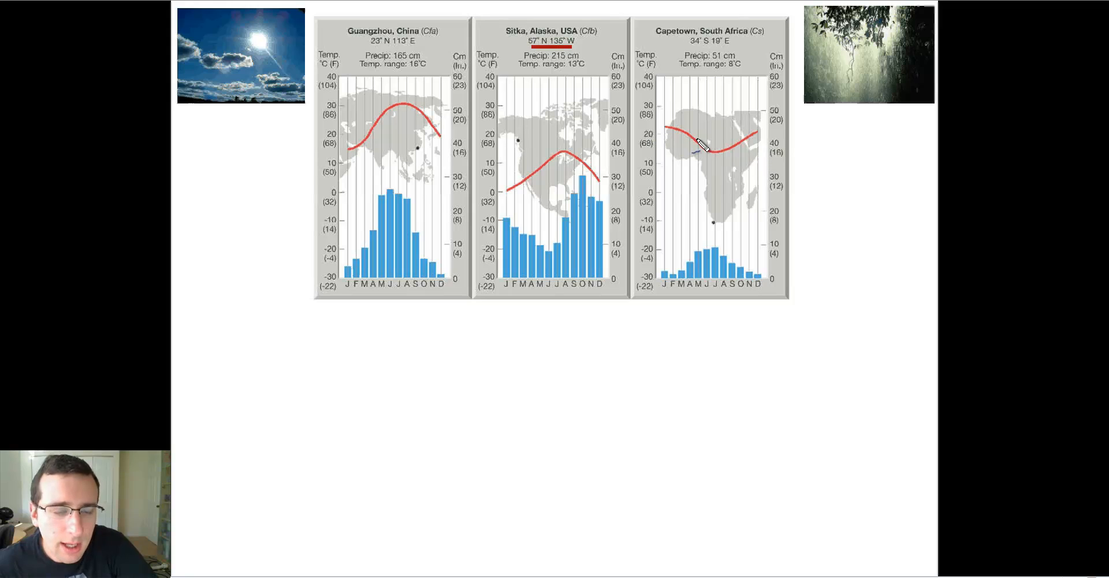
mouse_move(718, 187)
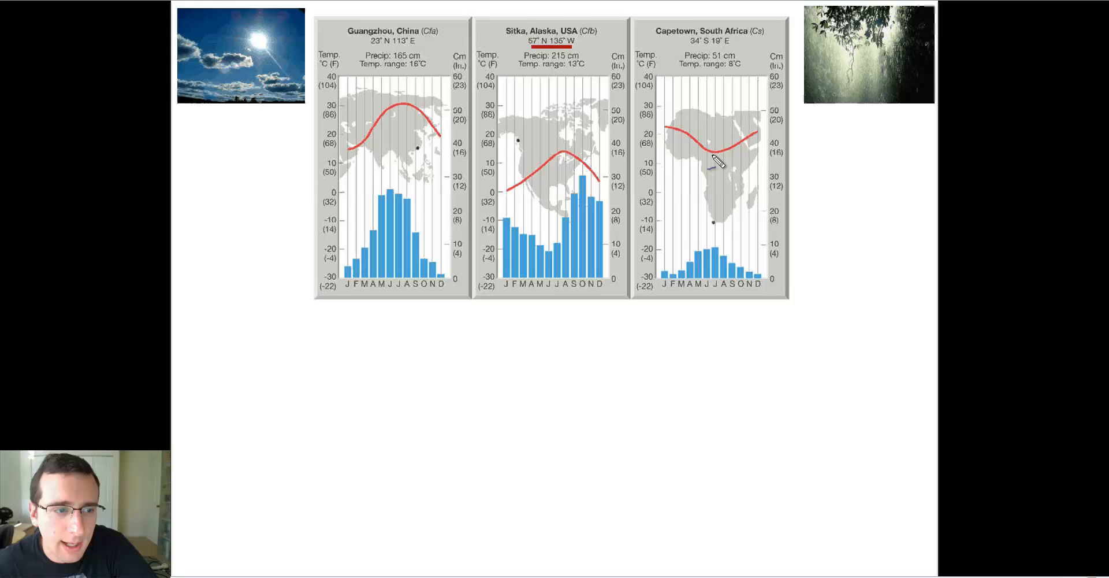
mouse_move(605, 159)
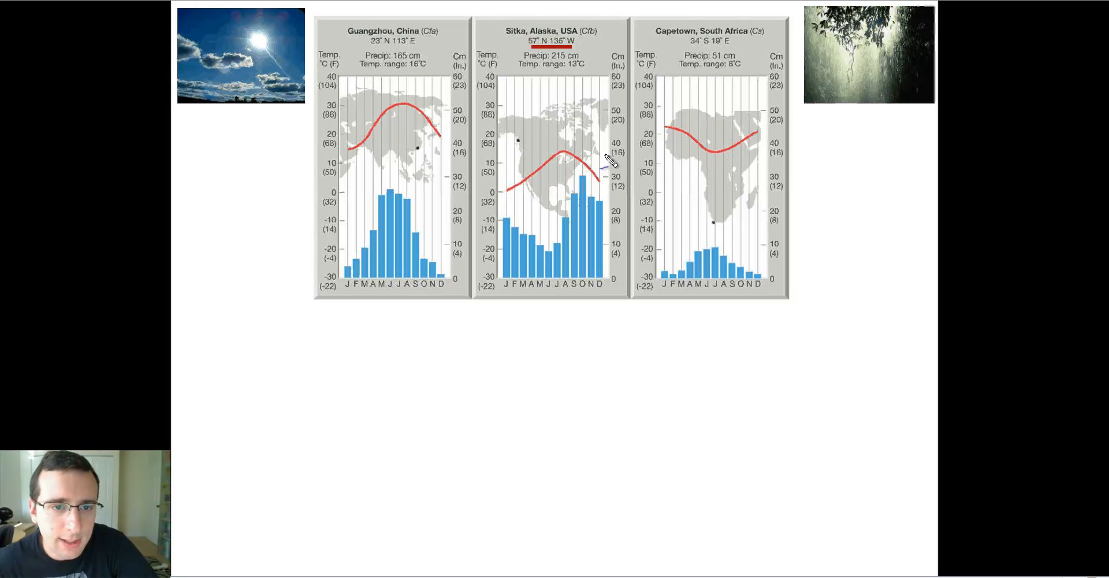
mouse_move(690, 51)
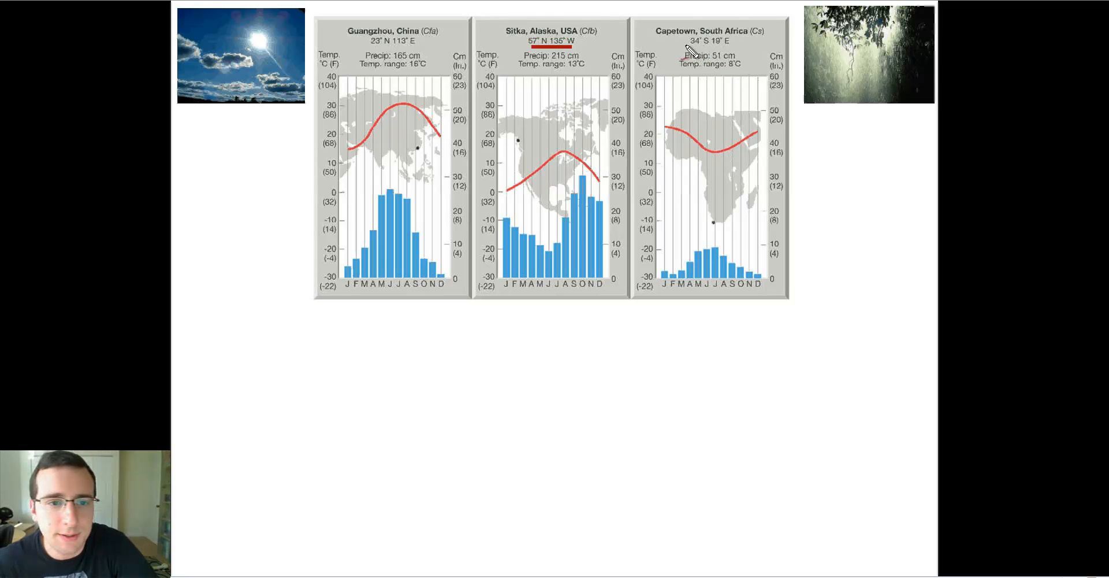
Step: Underline Capetown's 34° S 19° E coordinates with a blue stroke
drag(683, 51, 737, 49)
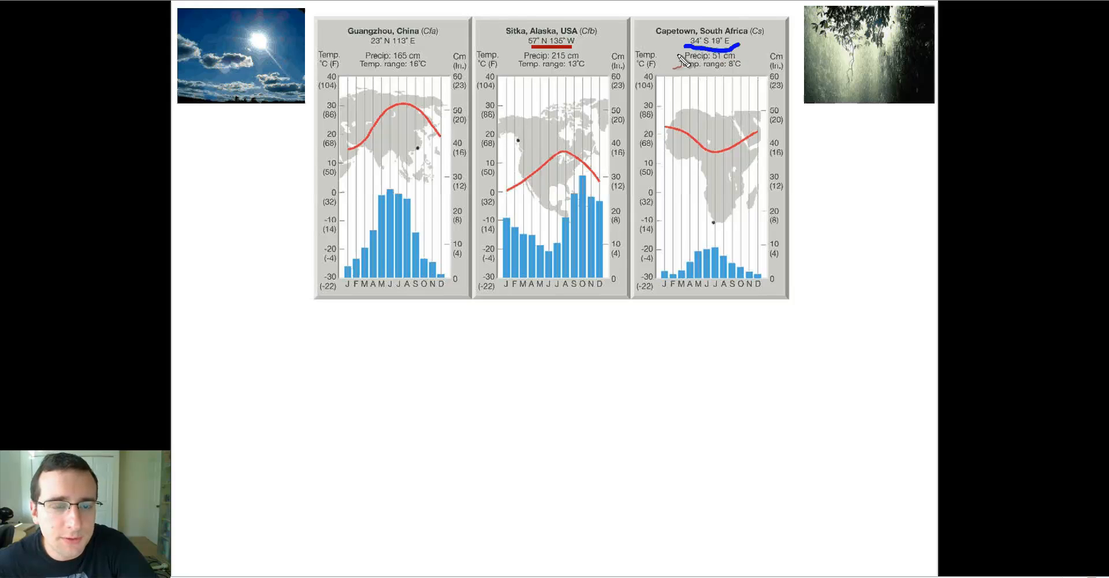
mouse_move(712, 146)
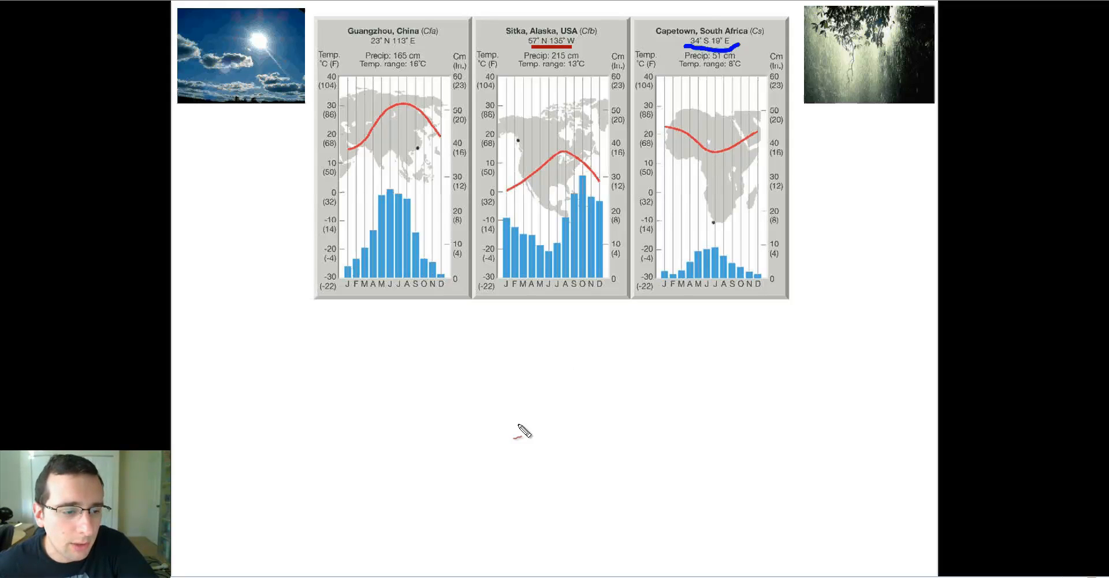
Step: Draw blue axes below the climographs and label the temperature axis 30, 15 and 0
drag(426, 323, 424, 392)
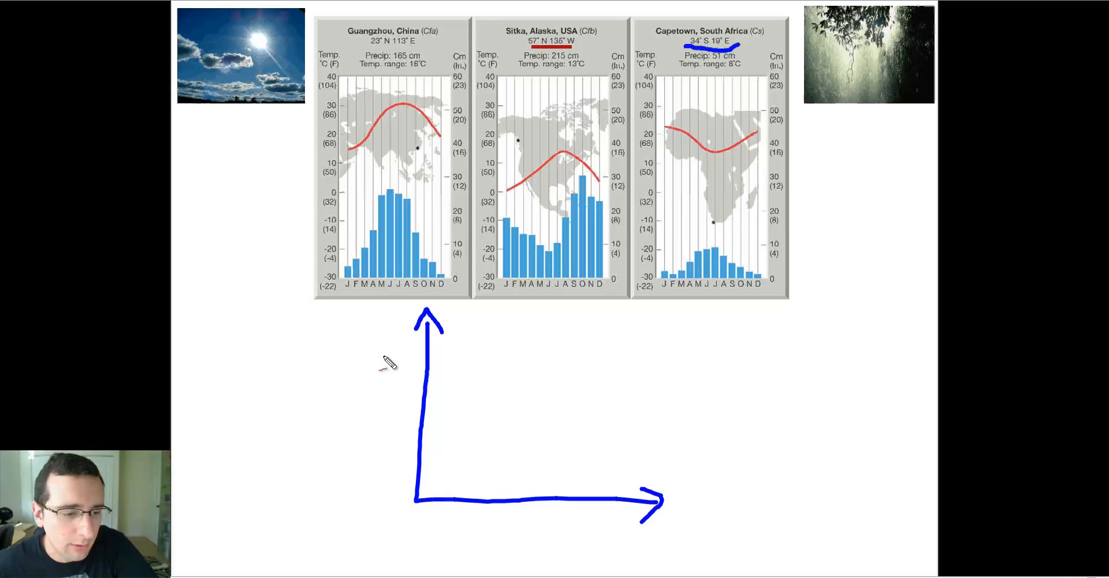
mouse_move(375, 411)
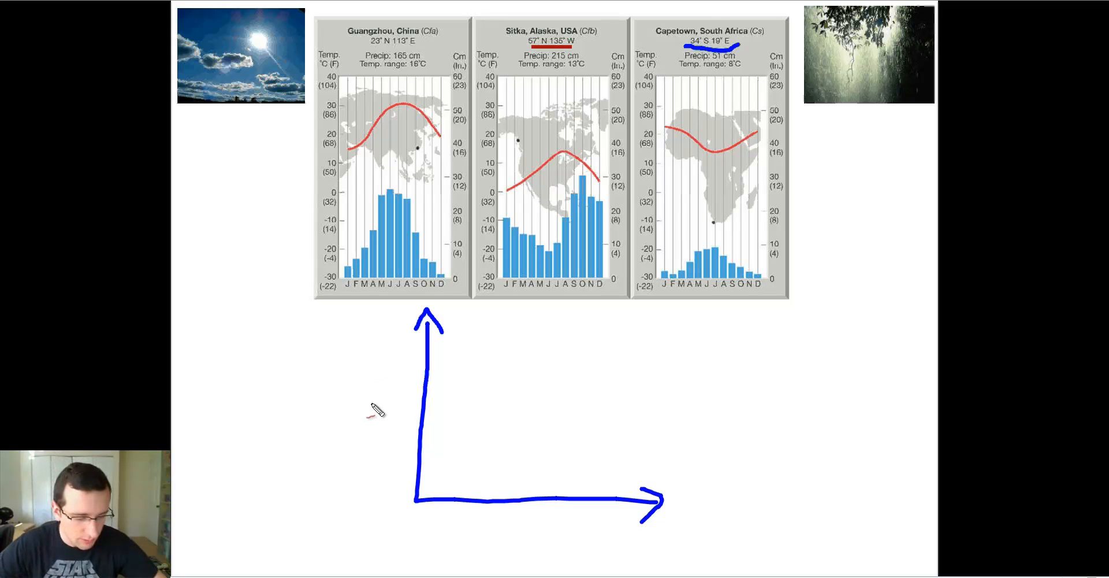
mouse_move(467, 382)
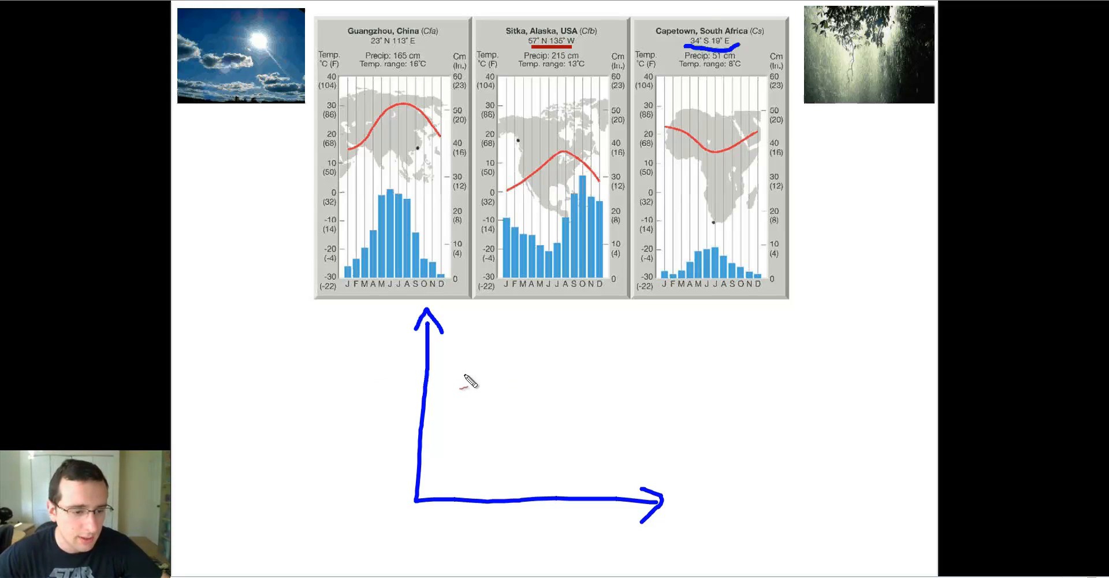
mouse_move(428, 403)
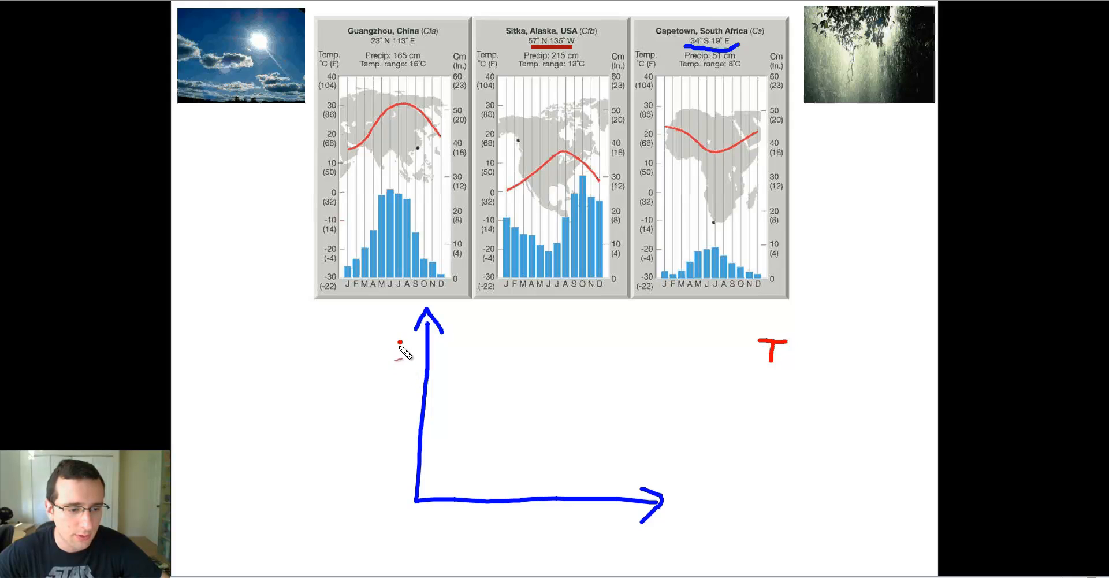
text(30)
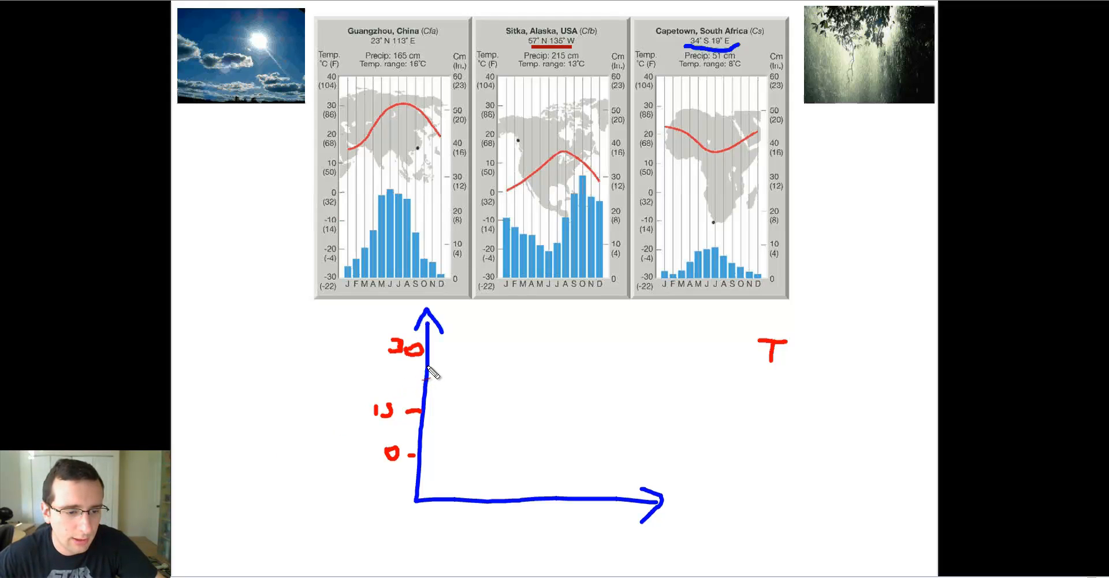
Step: Draw a red temperature curve with a mid-year bump and mark months J, J, D
drag(430, 364, 536, 350)
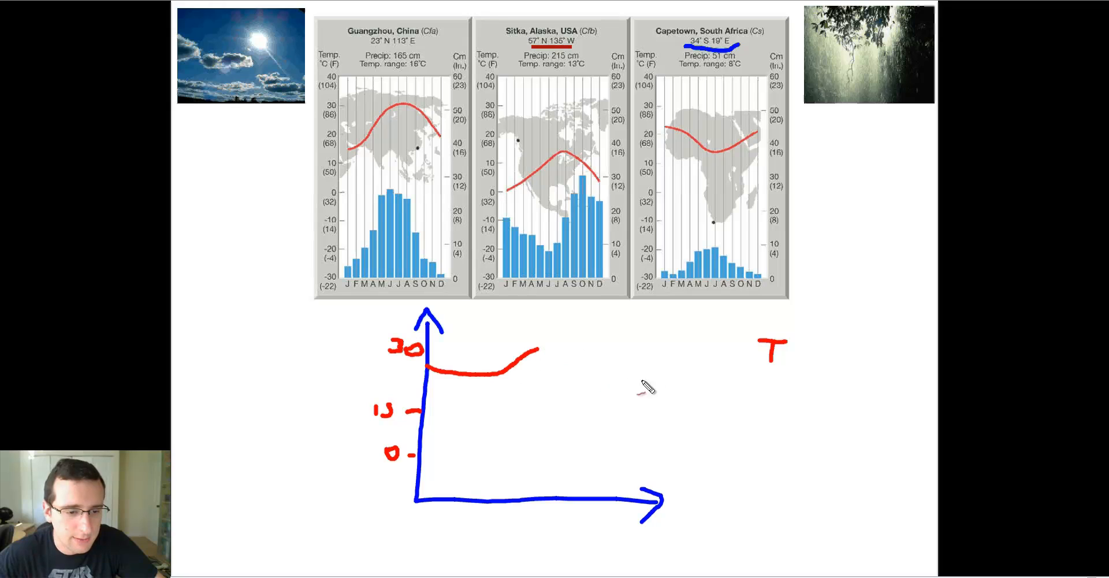
drag(531, 350, 675, 380)
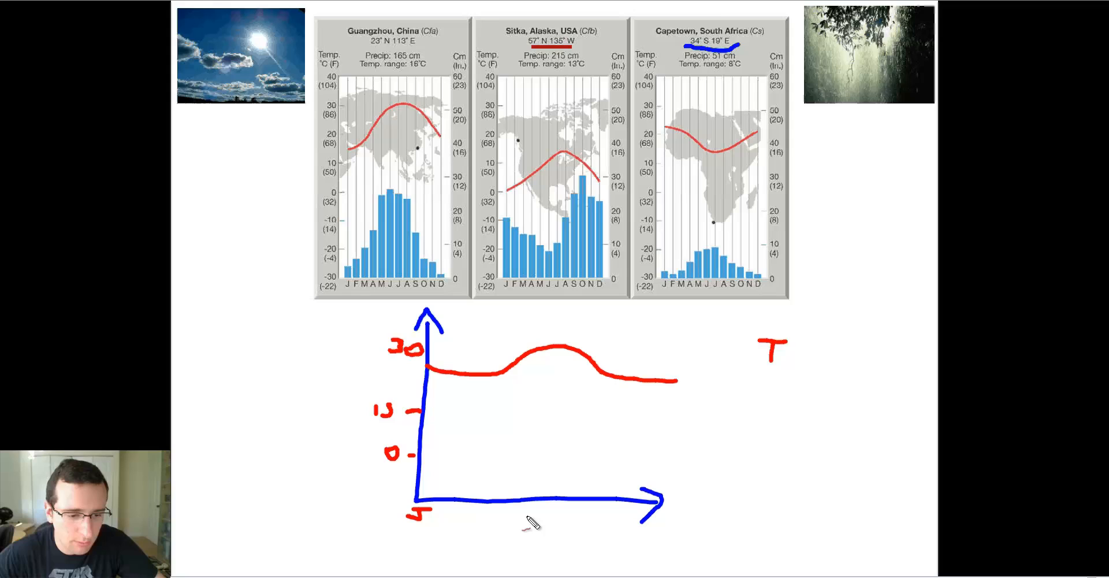
drag(534, 505, 647, 506)
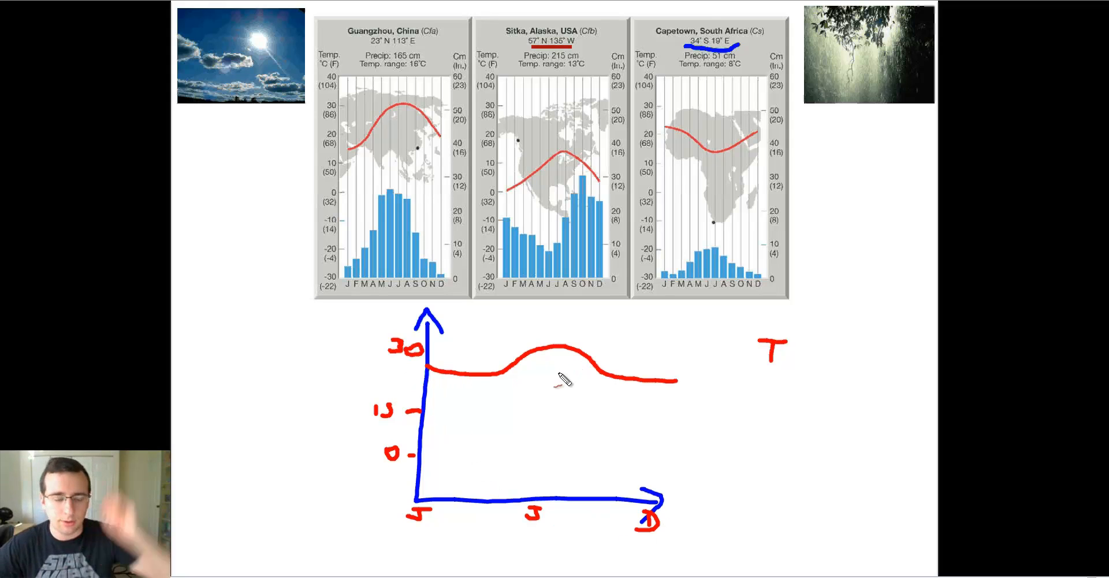
mouse_move(460, 382)
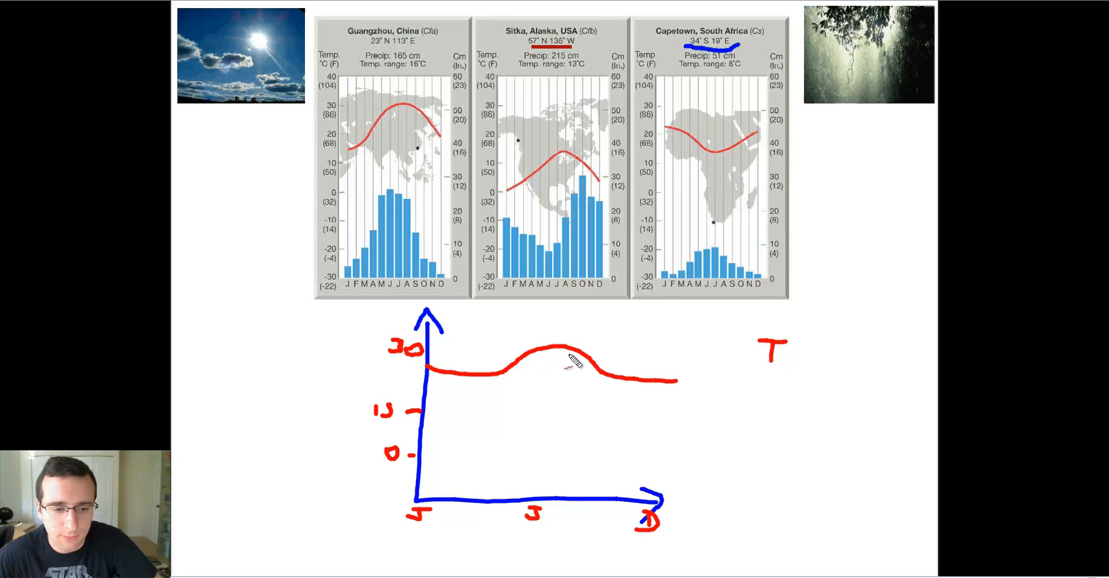
mouse_move(615, 362)
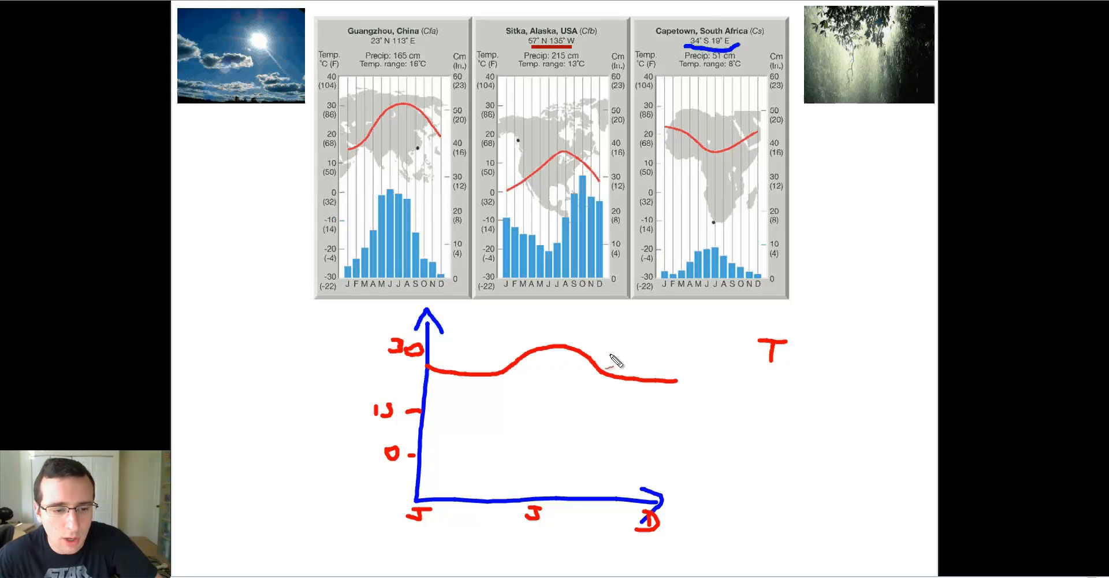
mouse_move(781, 360)
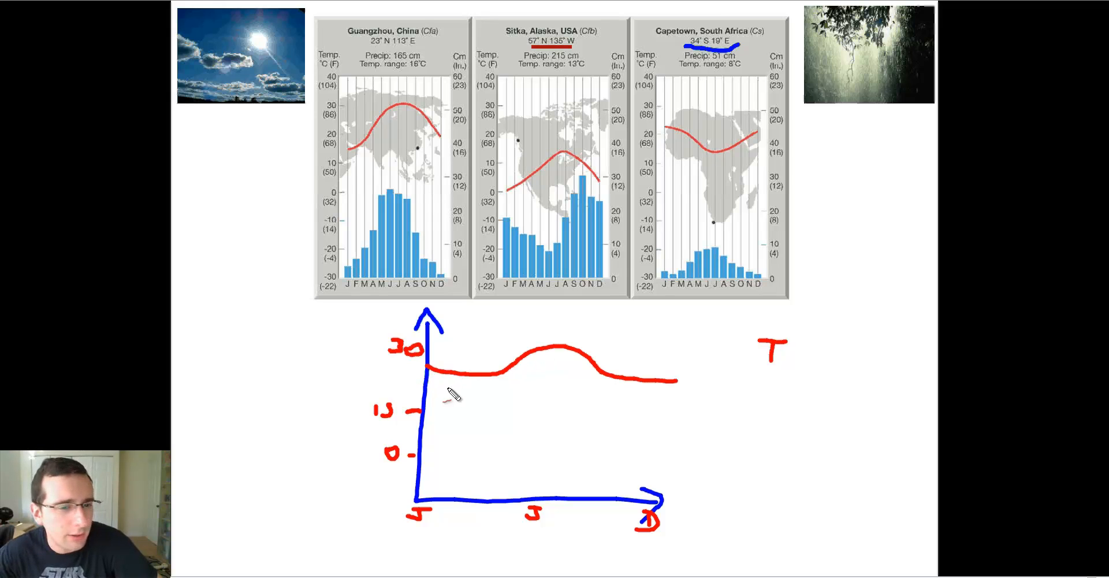
mouse_move(453, 375)
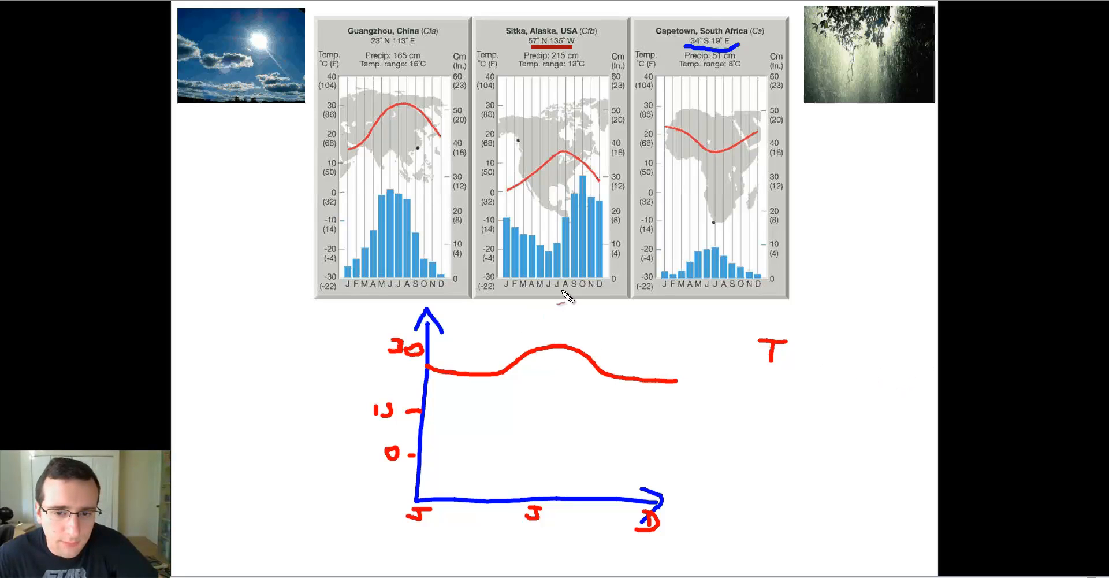
mouse_move(954, 240)
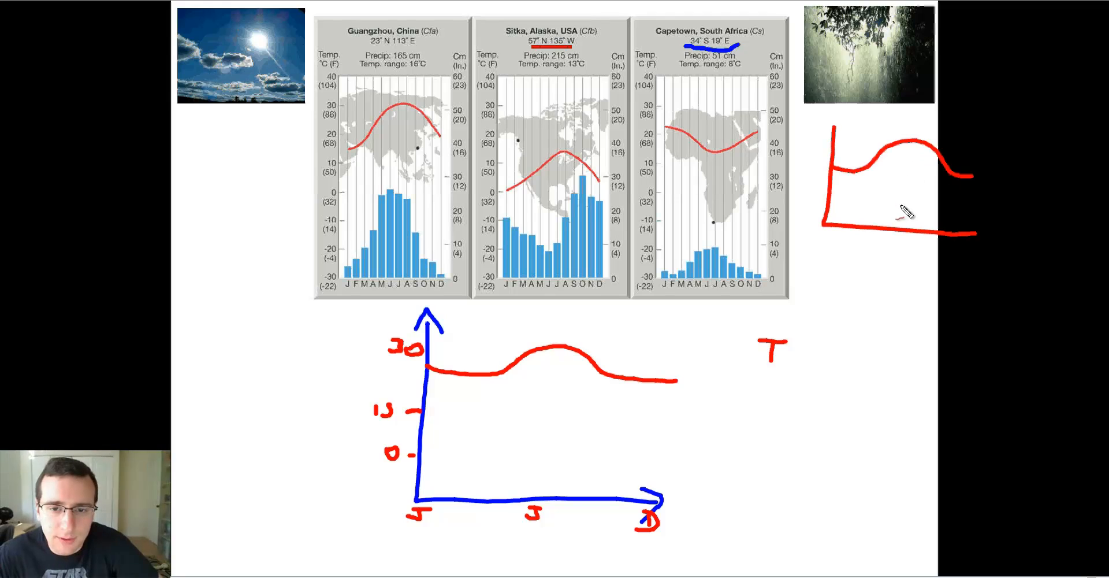
Step: Mark the top sketch ↑N, then draw a mid-year-dip graph marked ↓S
drag(891, 198, 898, 170)
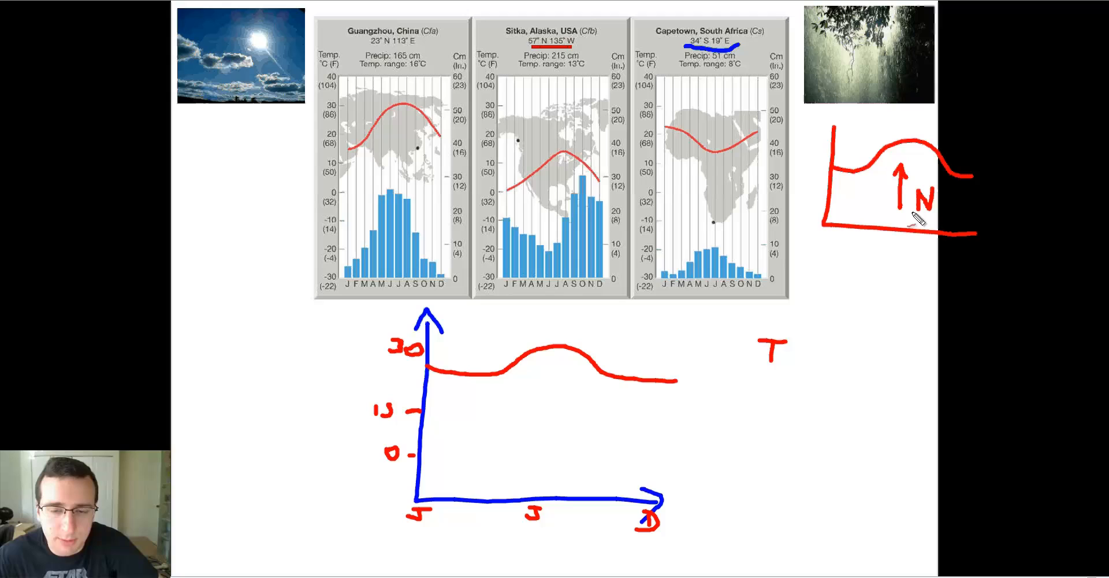
mouse_move(916, 246)
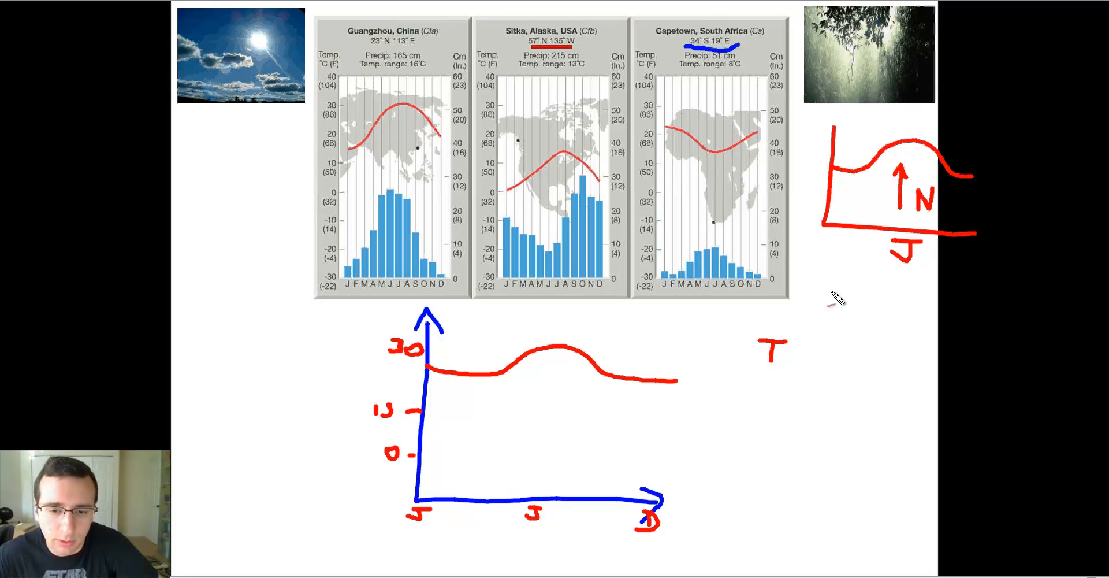
drag(835, 290, 983, 389)
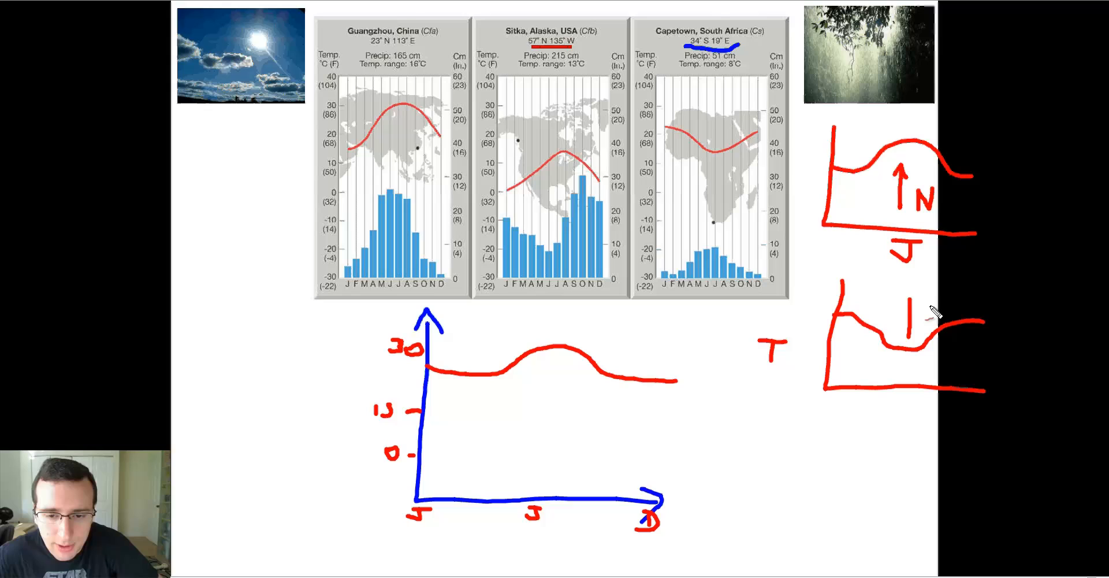
drag(913, 304, 912, 346)
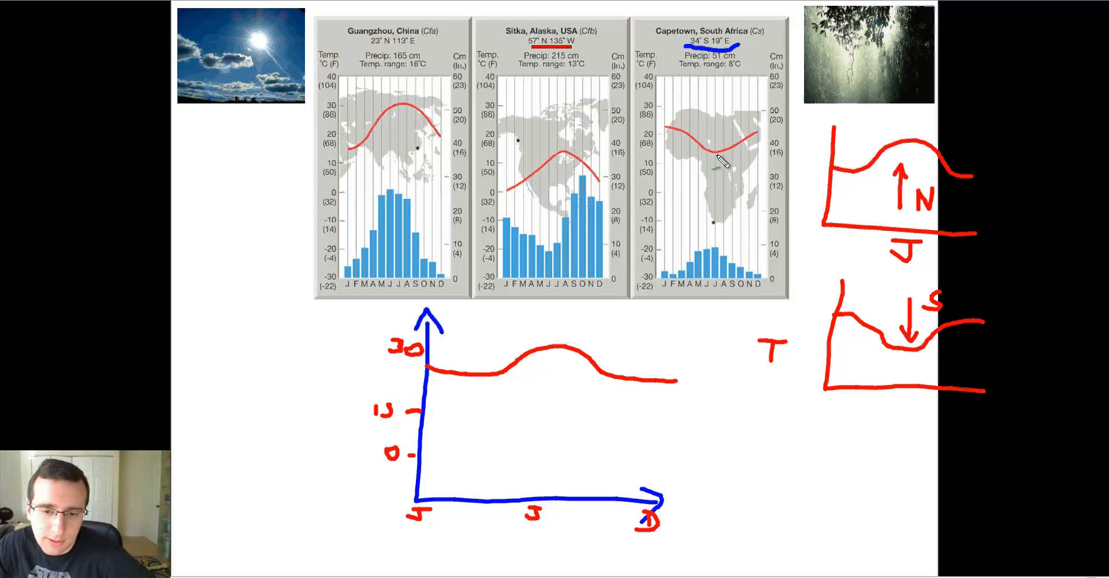
mouse_move(685, 127)
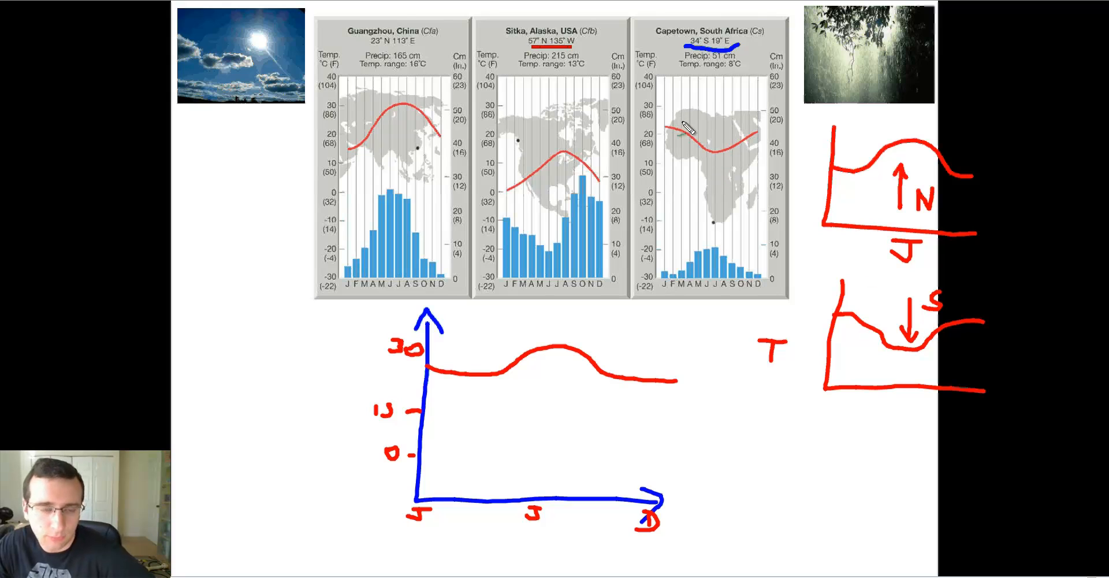
mouse_move(716, 170)
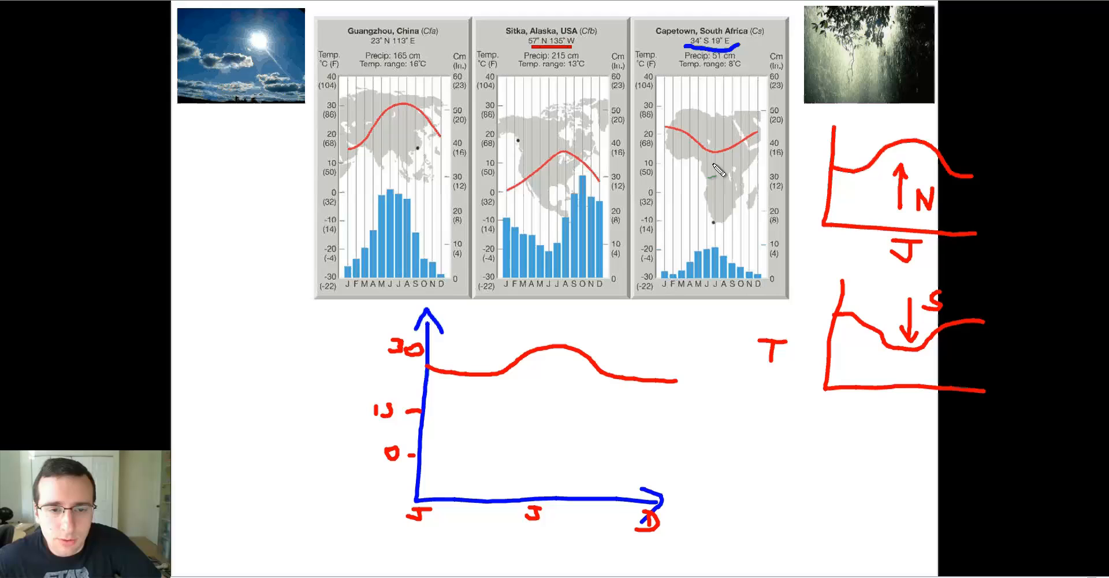
mouse_move(711, 124)
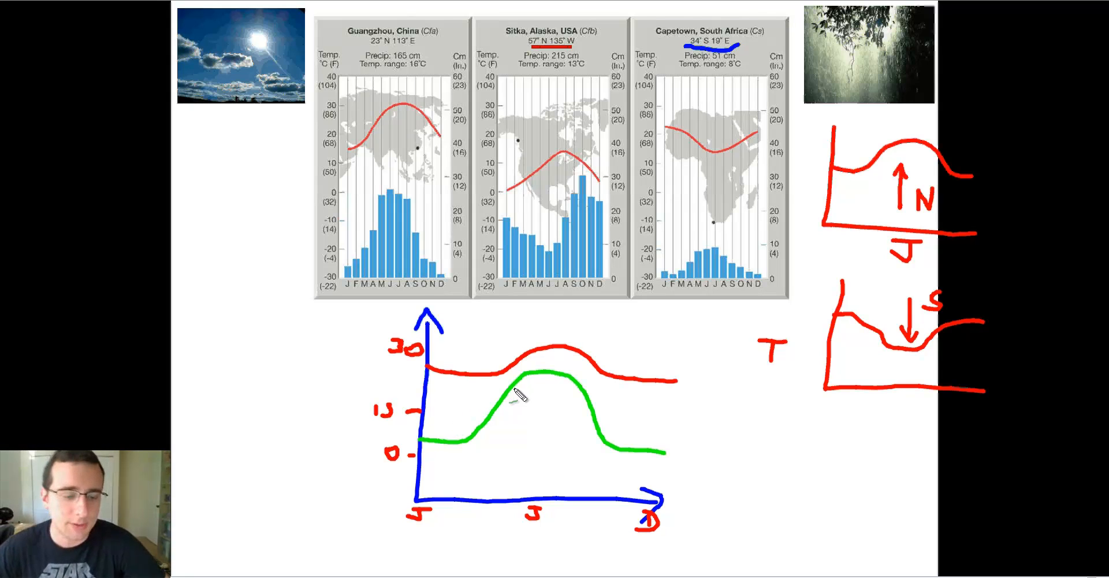
mouse_move(799, 357)
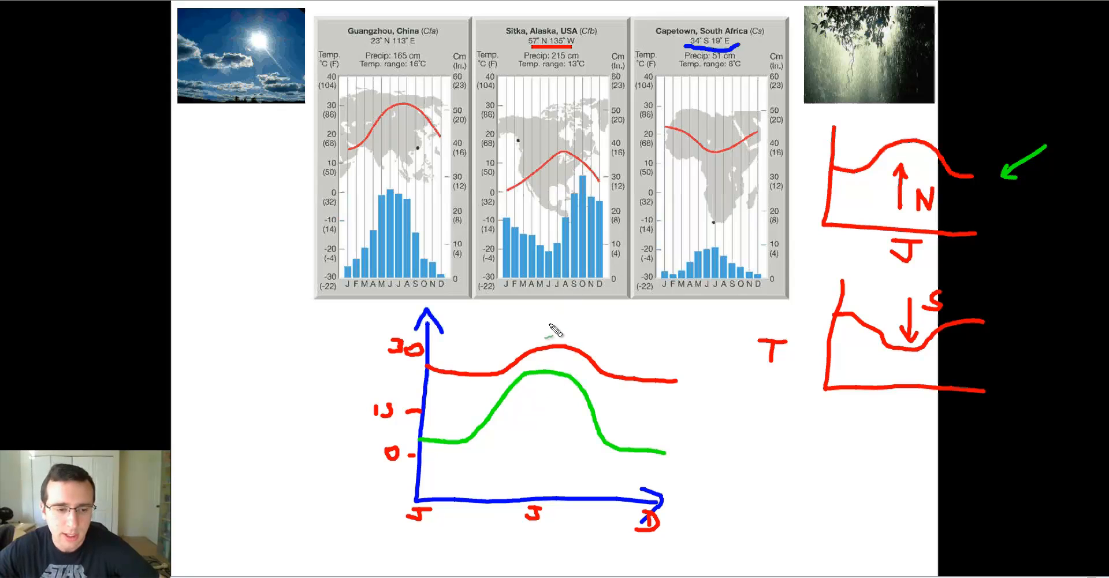
mouse_move(716, 434)
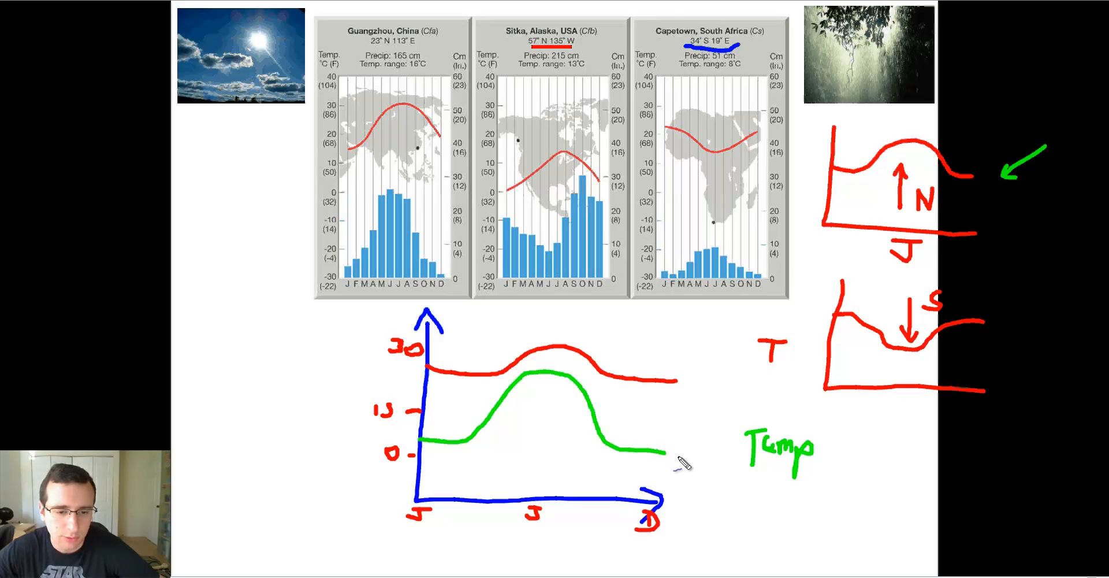
Step: Draw a bracket between the max and min temperature labels of the green curve
drag(706, 373, 707, 456)
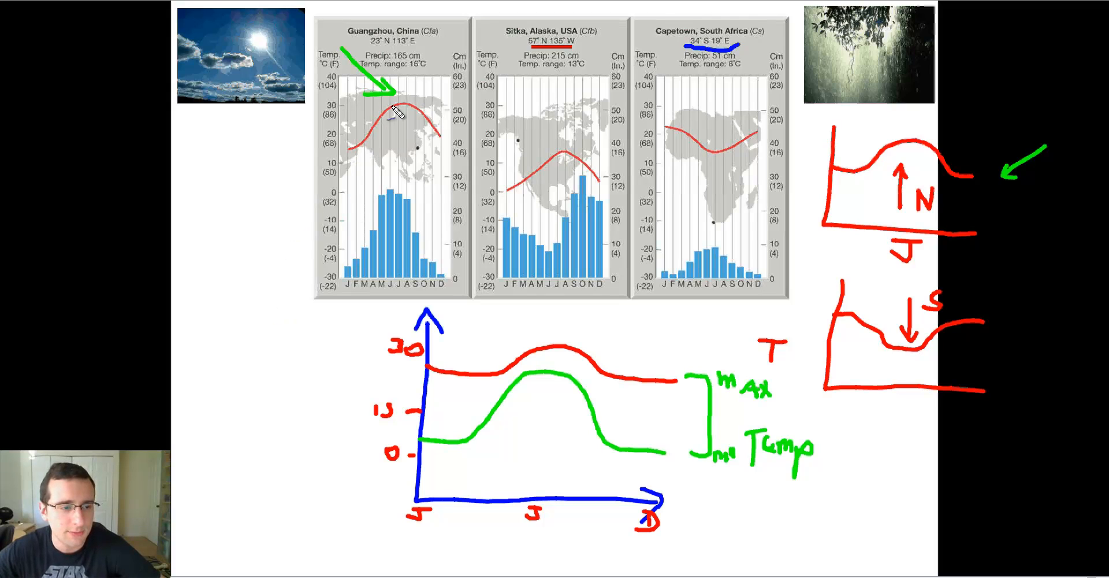
mouse_move(598, 151)
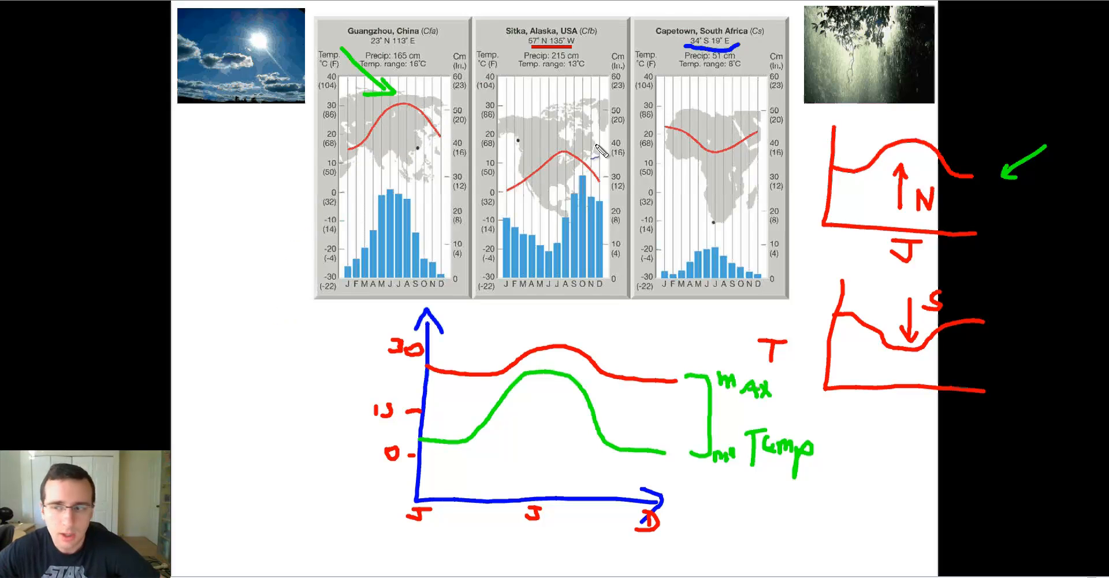
mouse_move(729, 424)
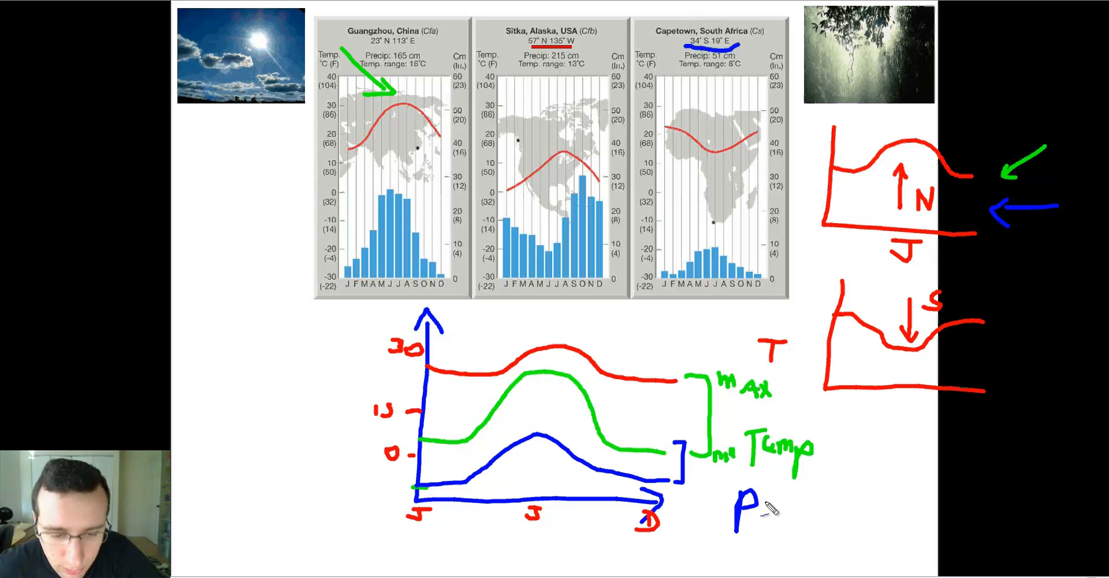
Step: Write the label 'Polar' beside the low blue temperature curve
text(olar)
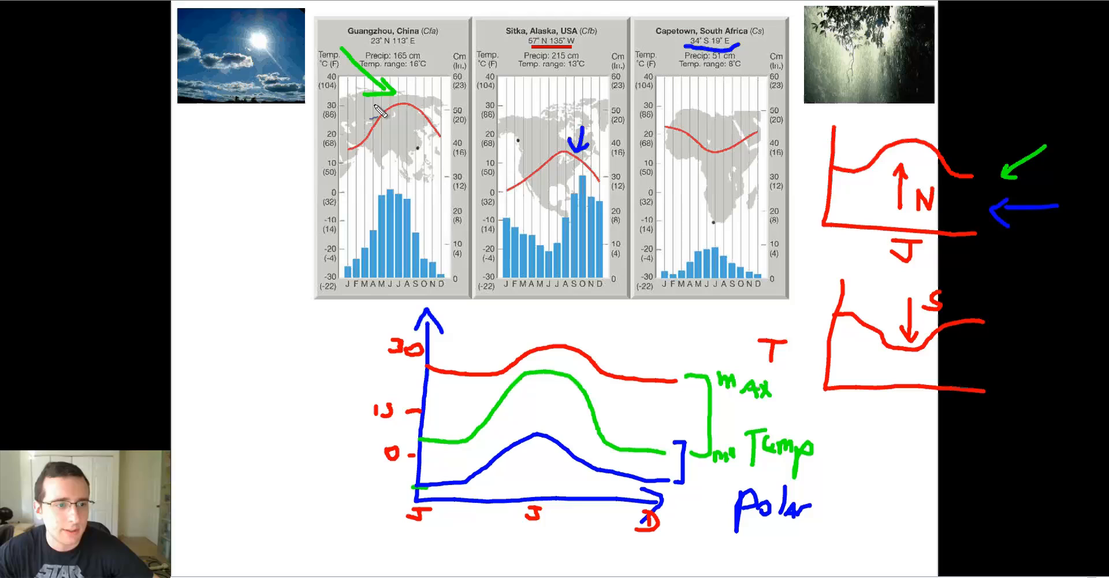
Step: Mark the temperature peak on Guangzhou's chart with a short blue stroke
drag(353, 103, 371, 105)
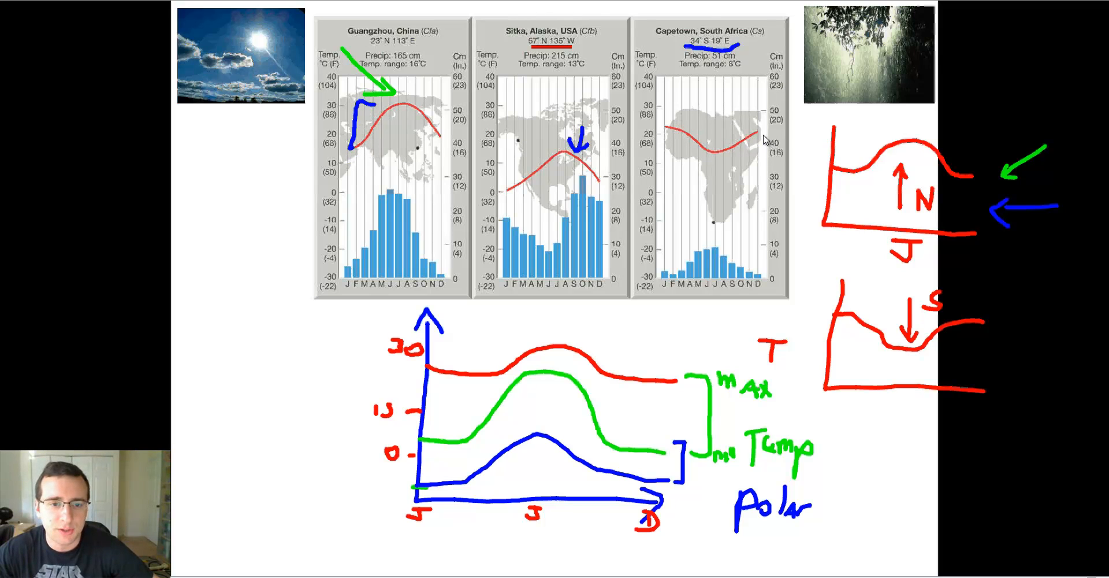
mouse_move(677, 80)
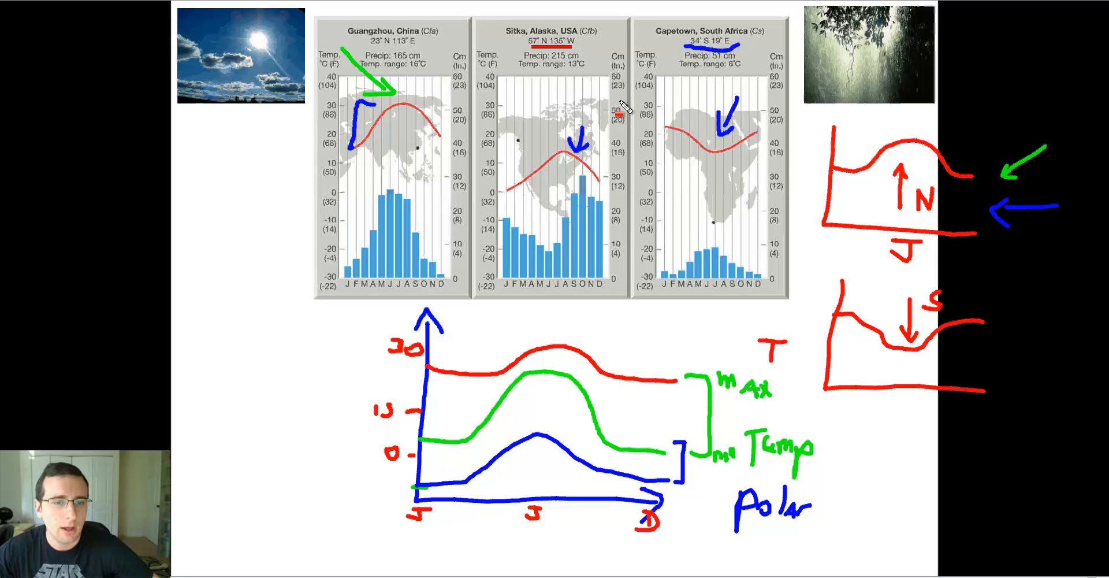
mouse_move(729, 212)
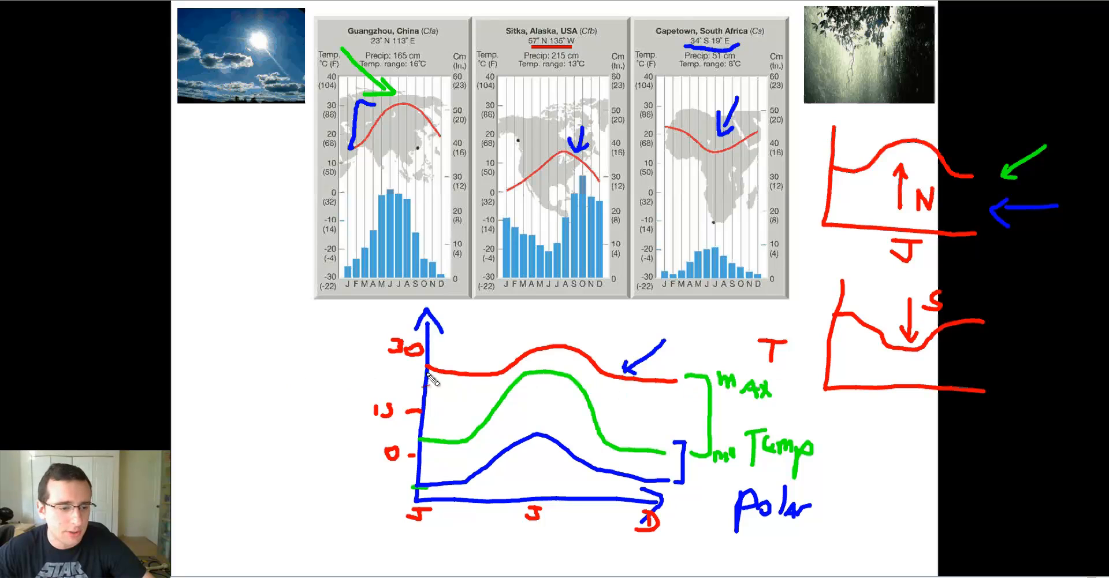
mouse_move(235, 341)
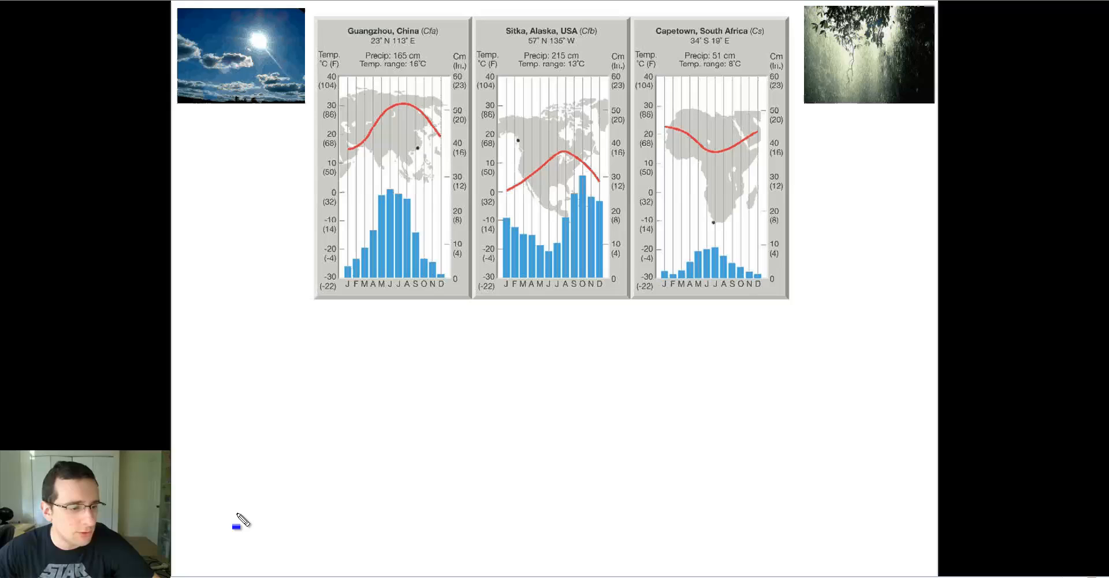
Step: Draw the blue axes of the first new climatograph beneath the charts
drag(239, 325, 508, 506)
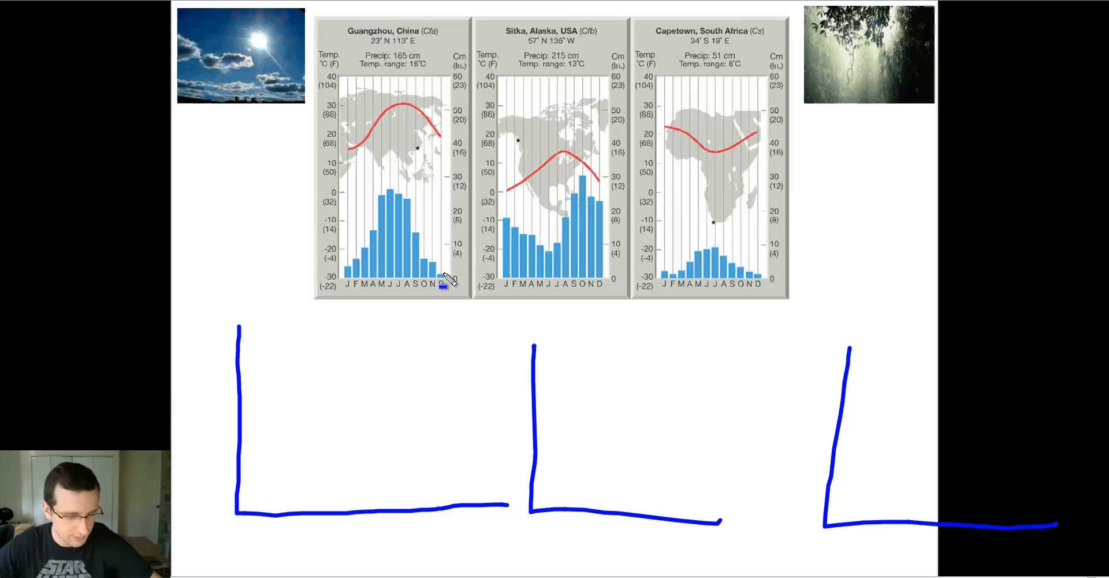
mouse_move(707, 396)
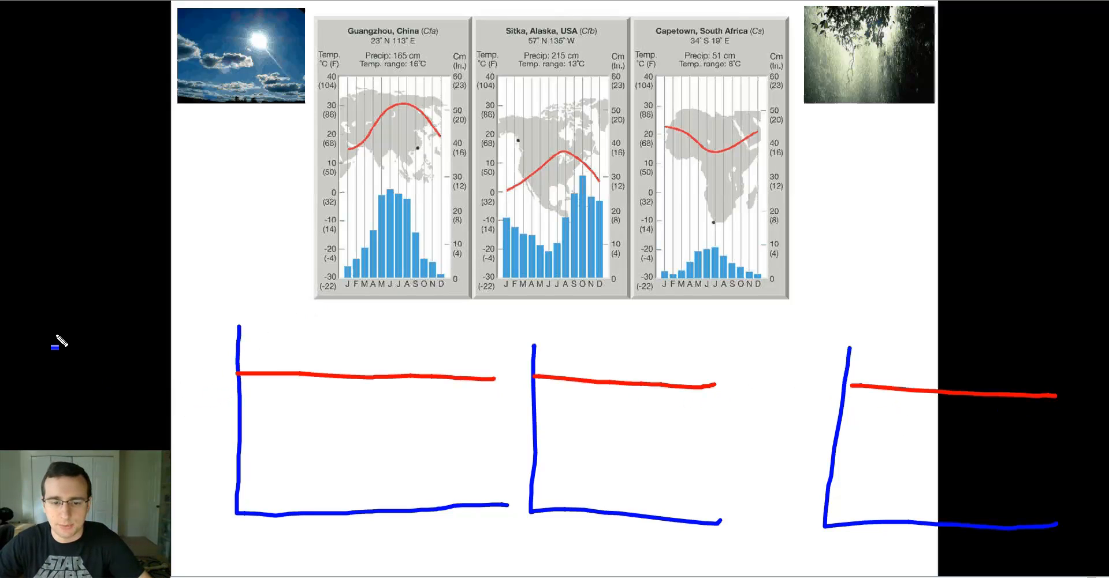
mouse_move(151, 389)
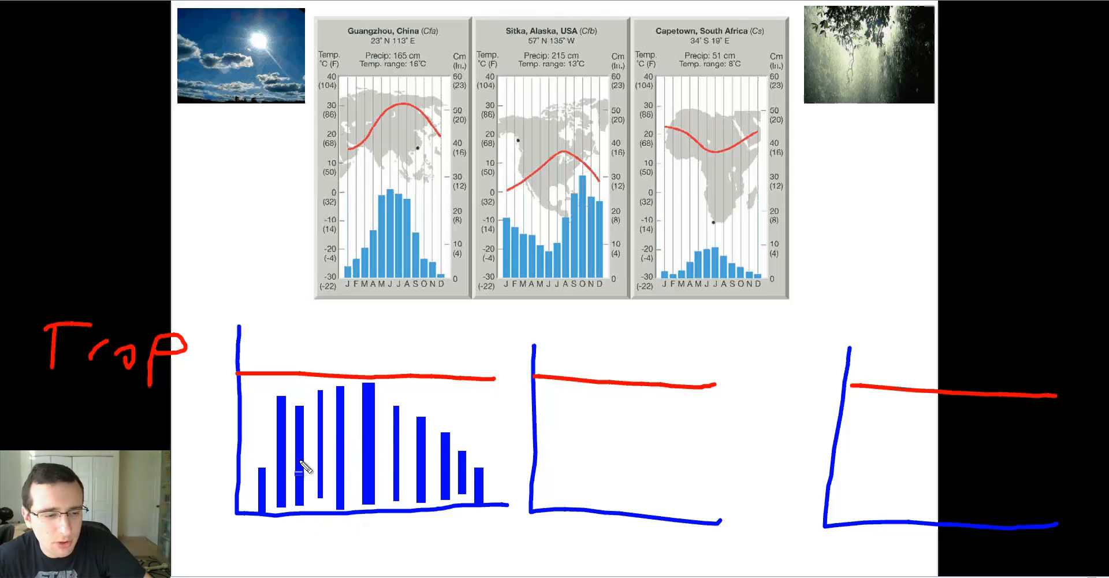
mouse_move(423, 404)
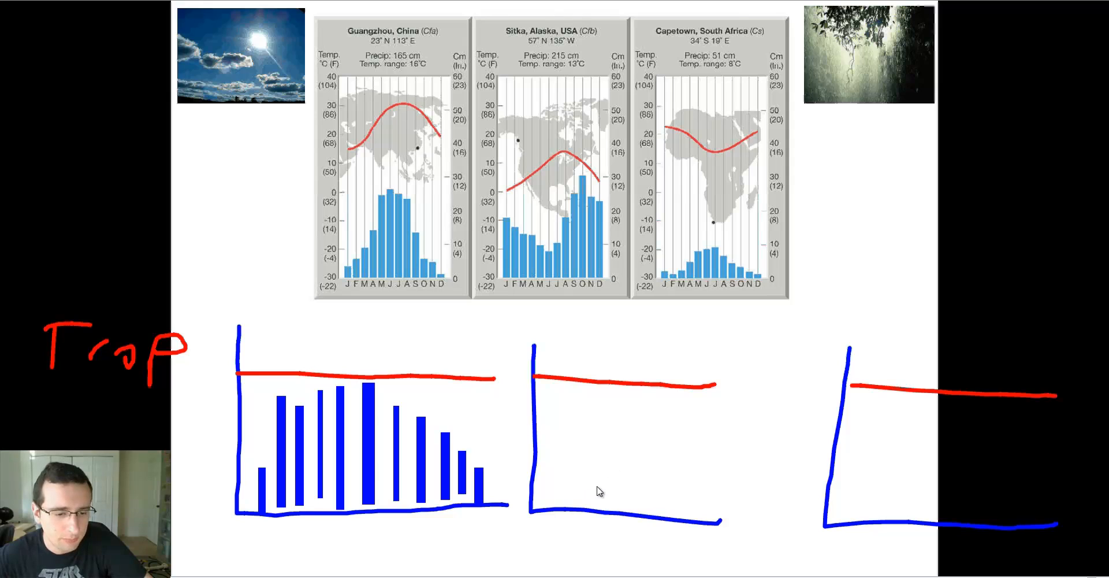
mouse_move(545, 508)
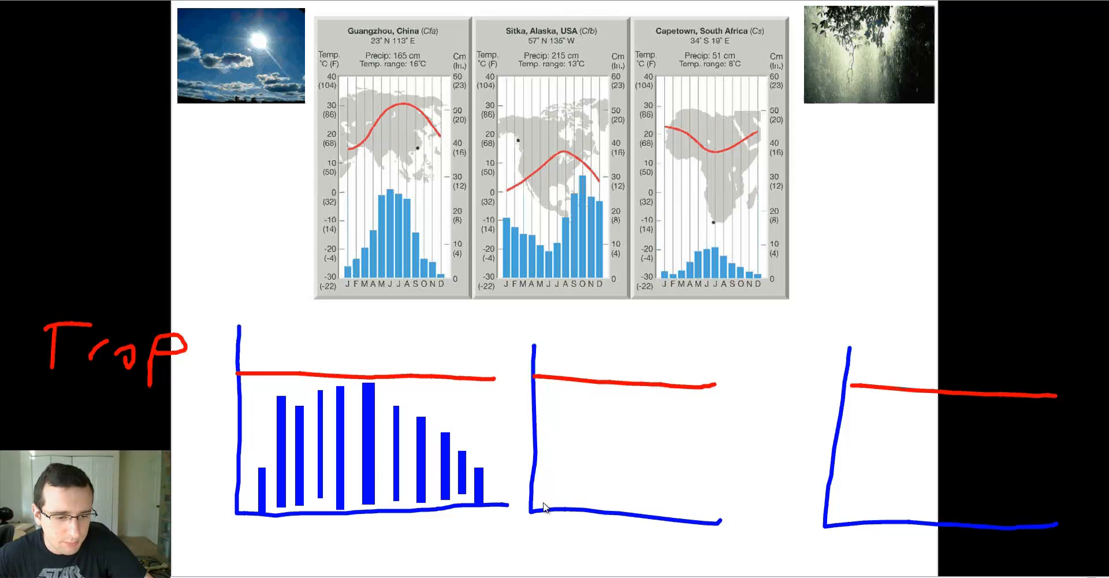
Step: Add low bars to the middle graph, tall bars to the right graph, and a red arrow
drag(542, 506, 598, 505)
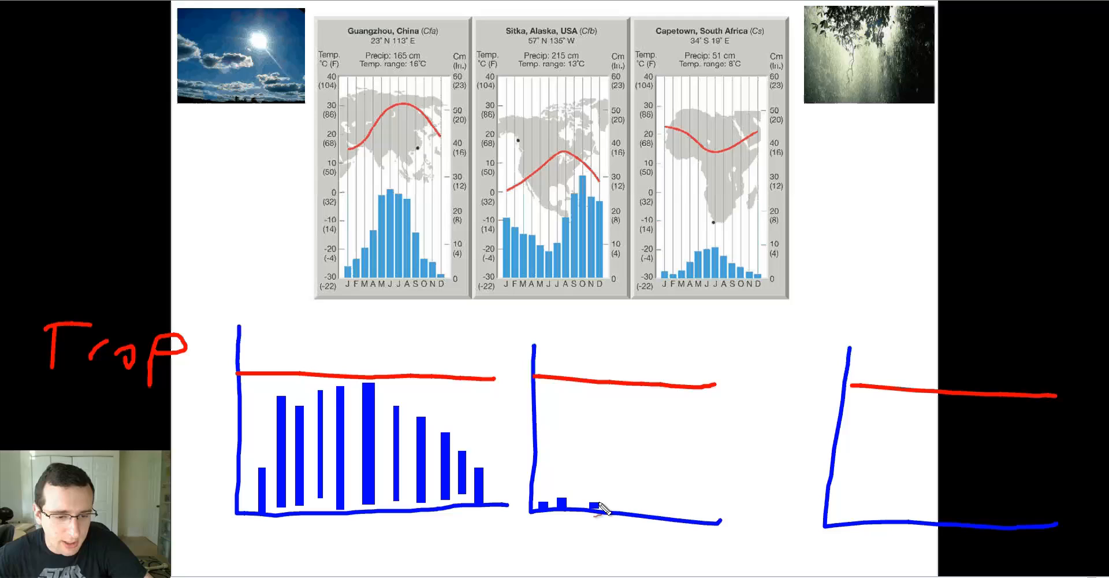
drag(602, 508, 661, 509)
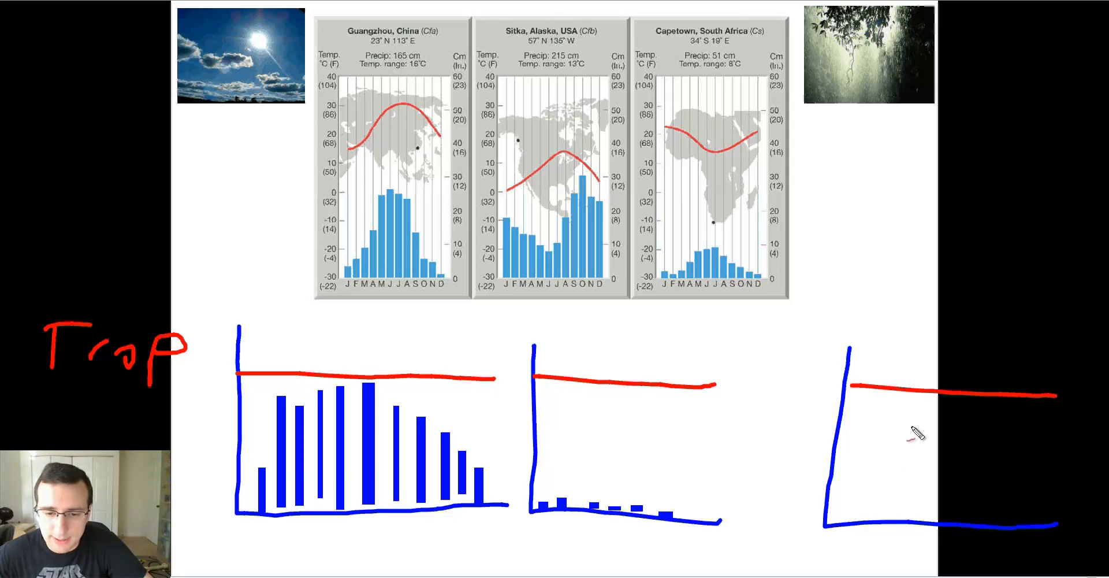
drag(909, 428, 909, 512)
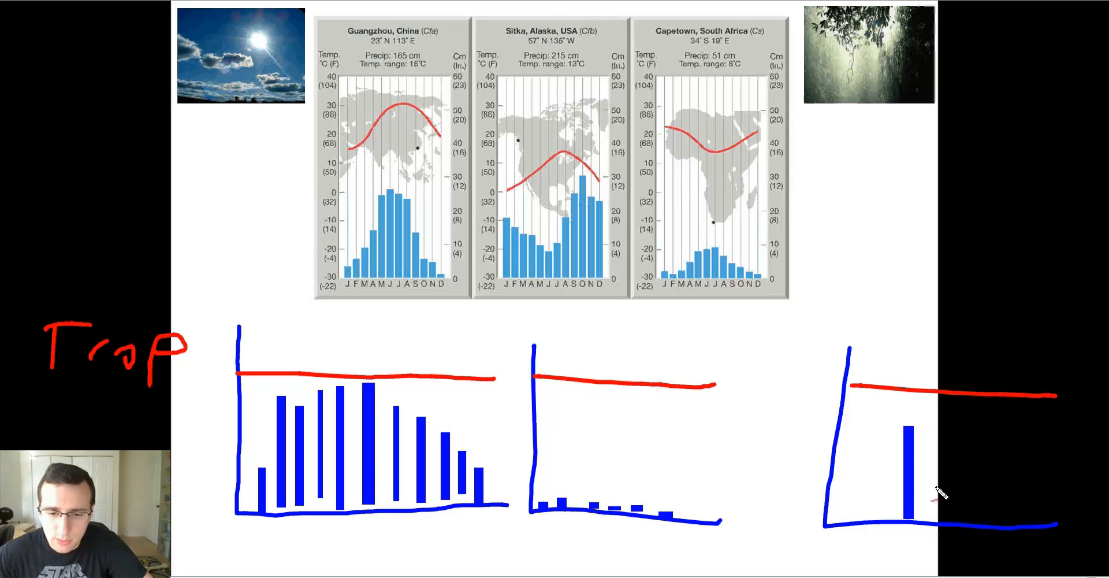
drag(923, 520, 923, 424)
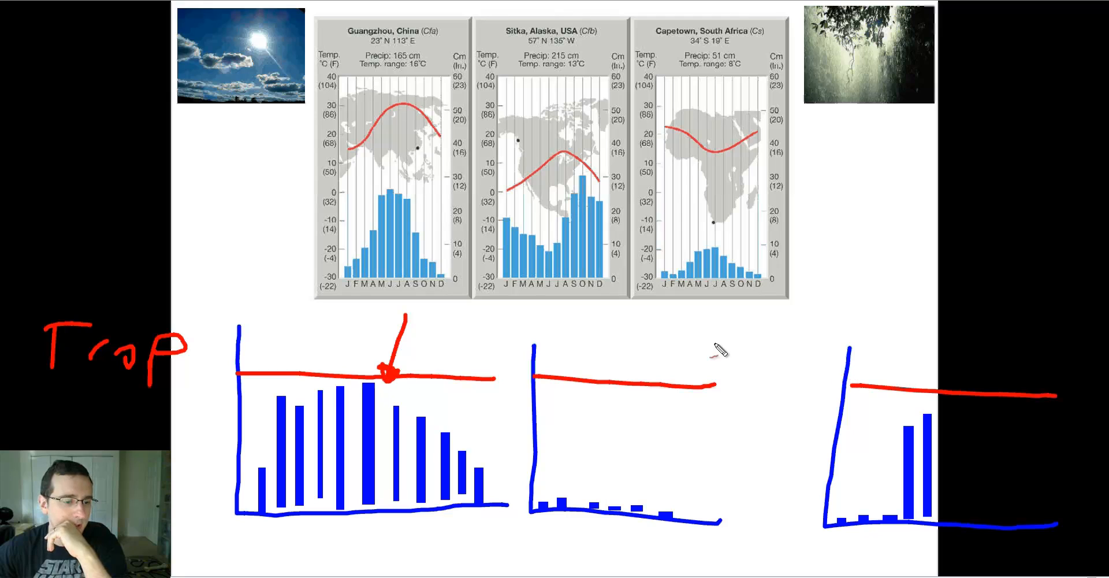
drag(722, 343, 679, 418)
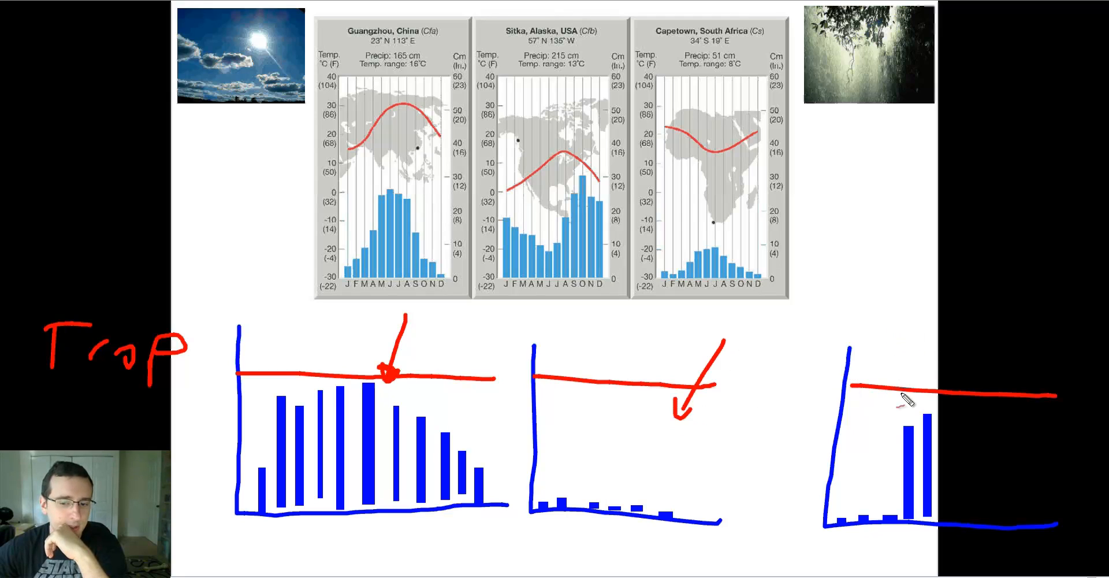